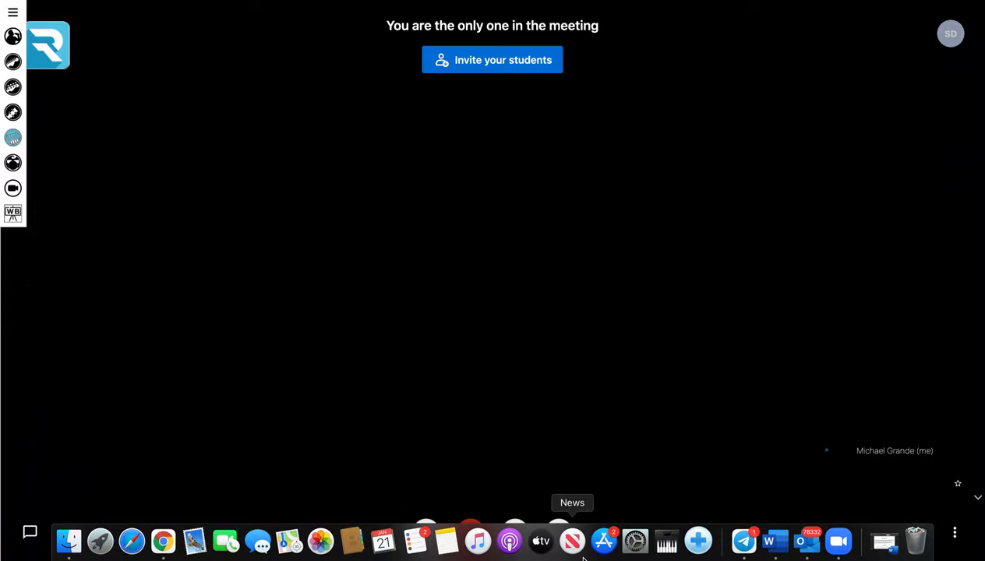
- Open System Preferences from the Dock and show the Trackpad Point & Click settings
{"action": "left_click", "coordinate": [636, 541]}
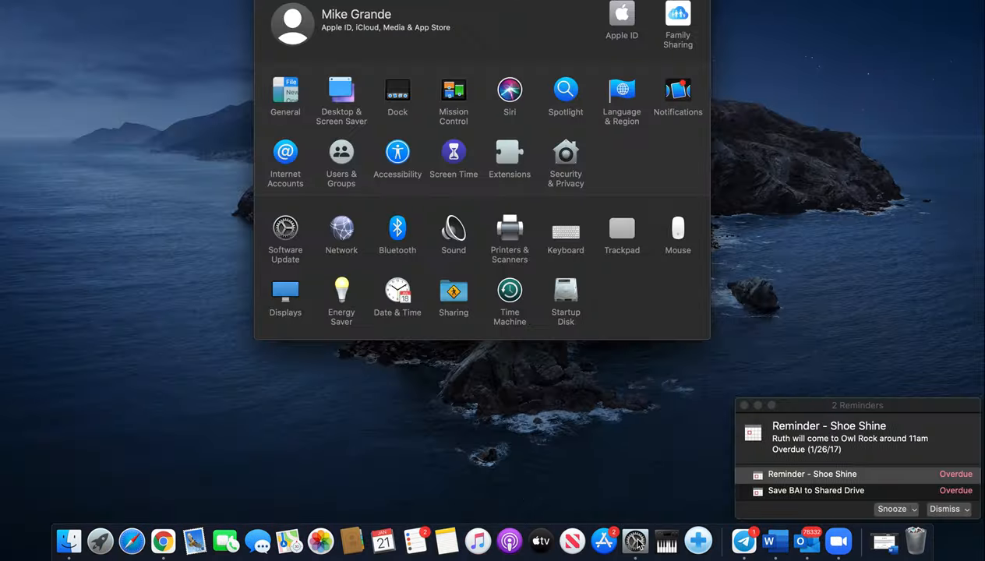
{"action": "mouse_move", "coordinate": [622, 229]}
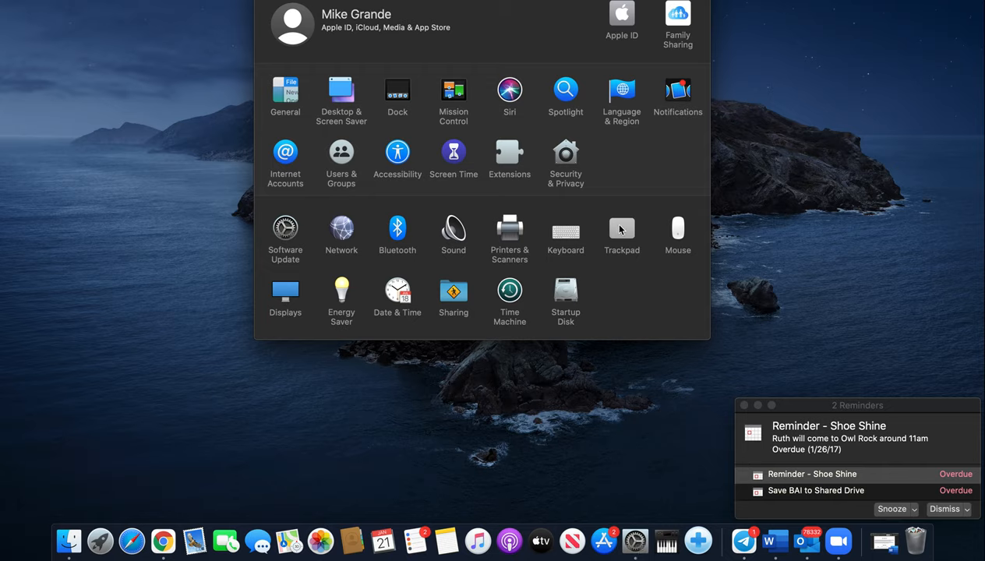
{"action": "left_click", "coordinate": [621, 230]}
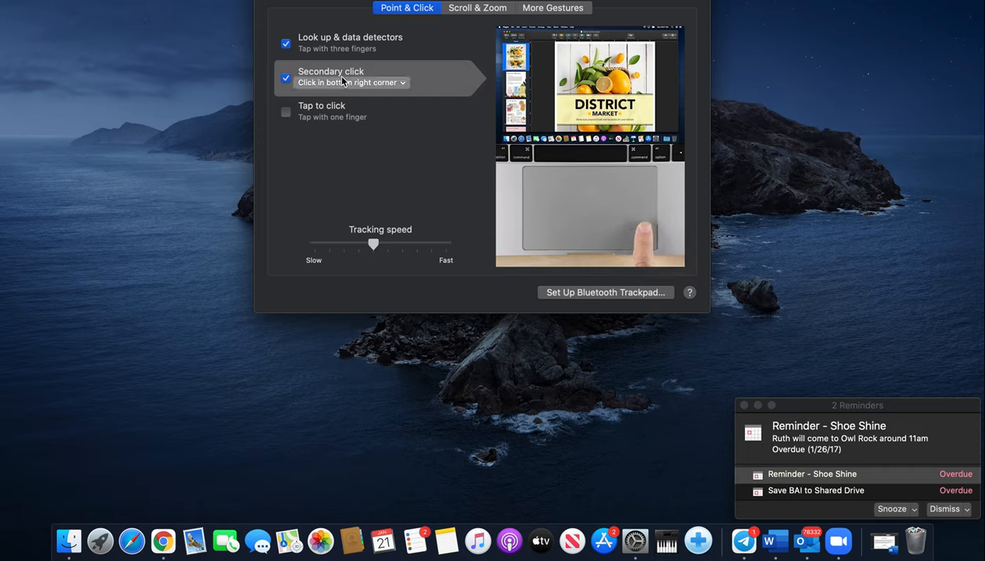
{"action": "mouse_move", "coordinate": [404, 87]}
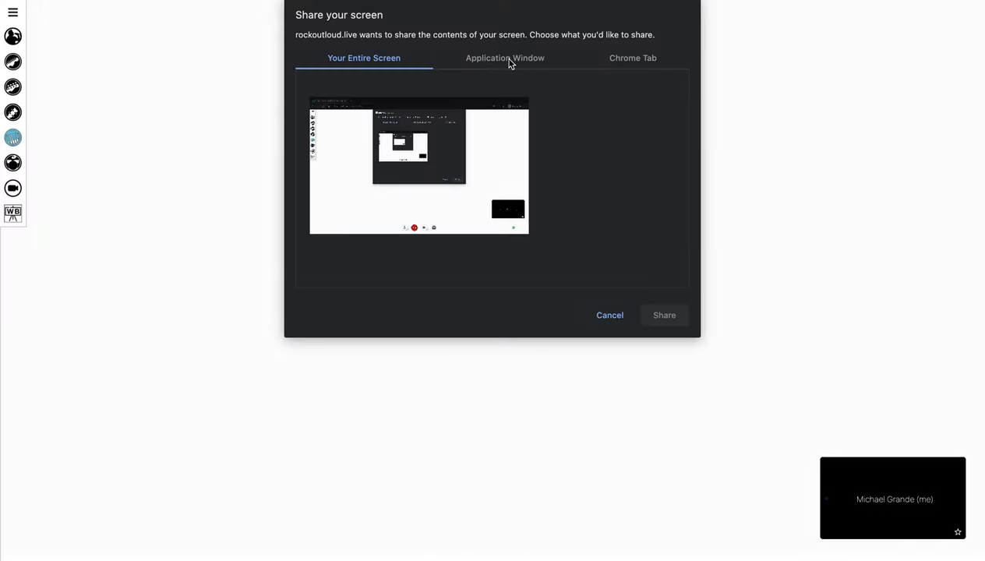
- Share the Rock Out Loud Live Chrome tab from the Share your screen dialog
{"action": "left_click", "coordinate": [505, 58]}
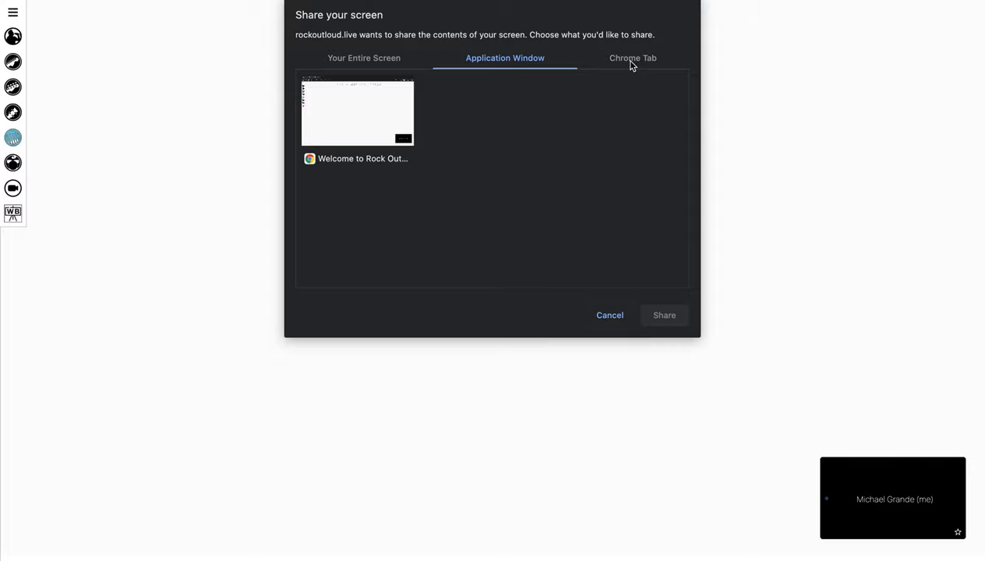
{"action": "left_click", "coordinate": [632, 57]}
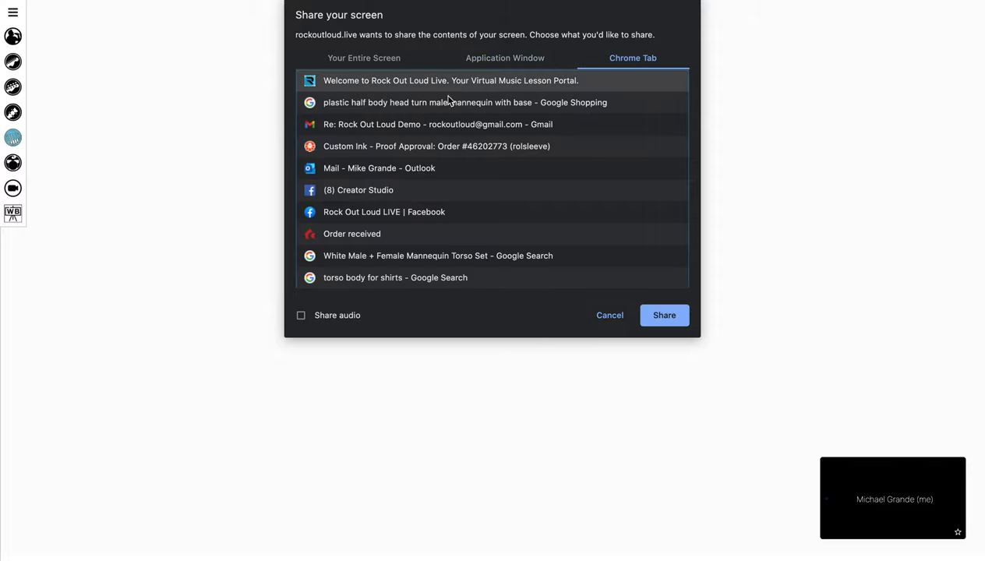
{"action": "left_click", "coordinate": [663, 315]}
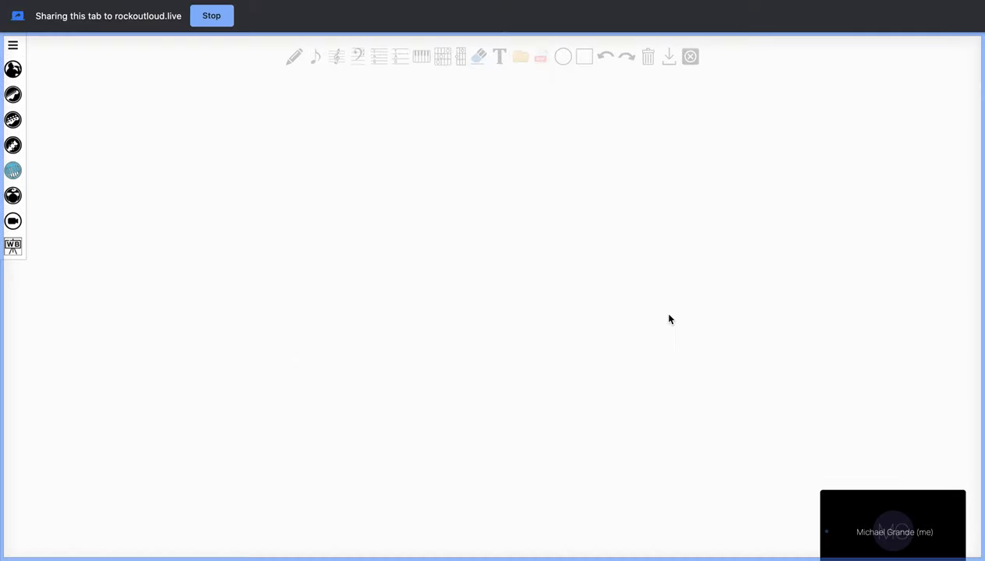
{"action": "mouse_move", "coordinate": [497, 306]}
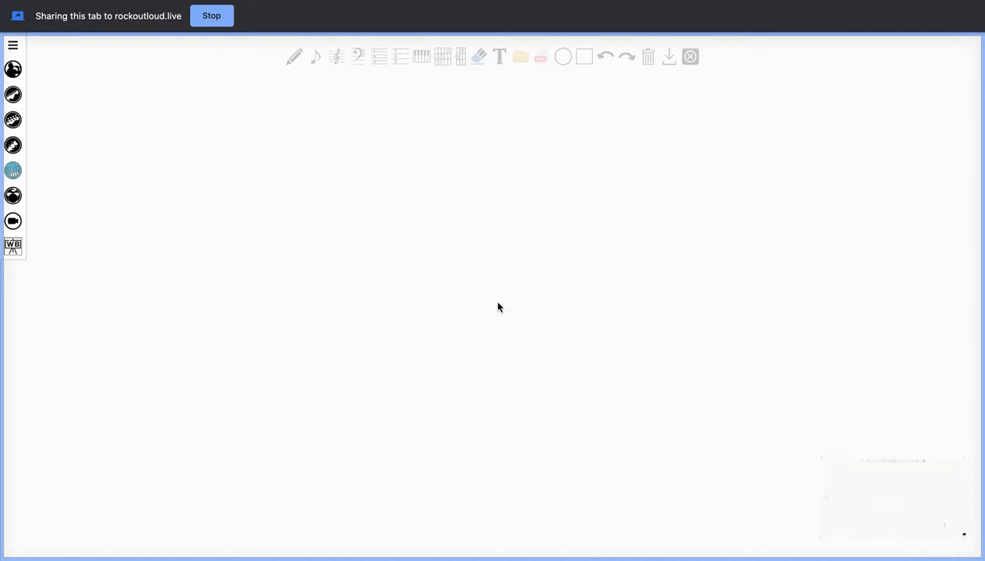
{"action": "mouse_move", "coordinate": [444, 56]}
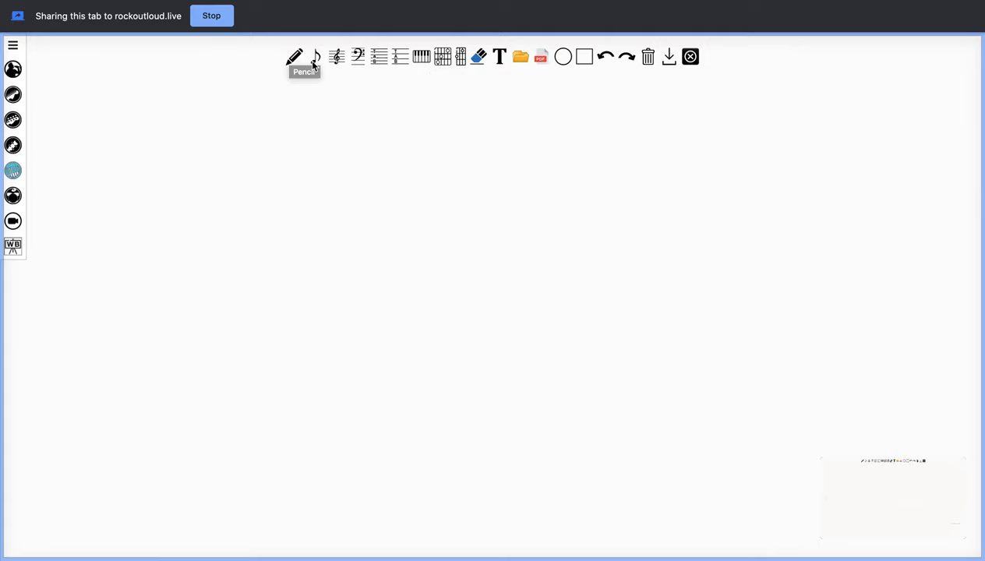
{"action": "mouse_move", "coordinate": [336, 56]}
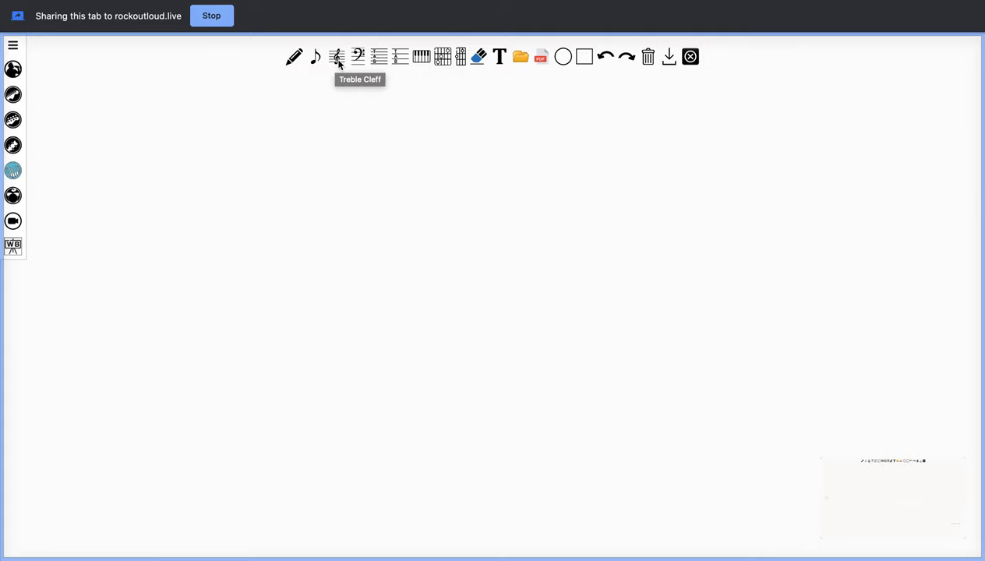
{"action": "mouse_move", "coordinate": [377, 57]}
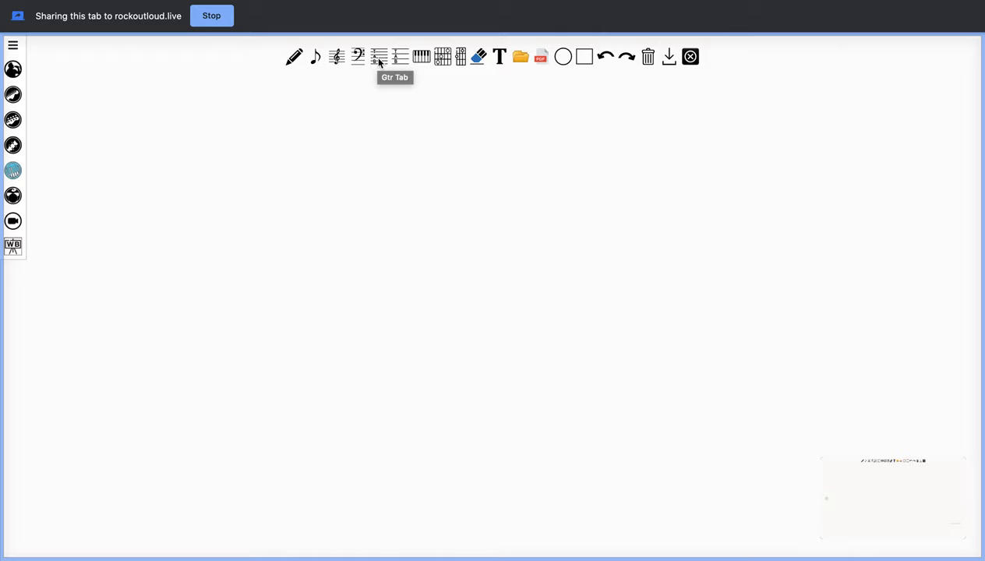
{"action": "mouse_move", "coordinate": [399, 56]}
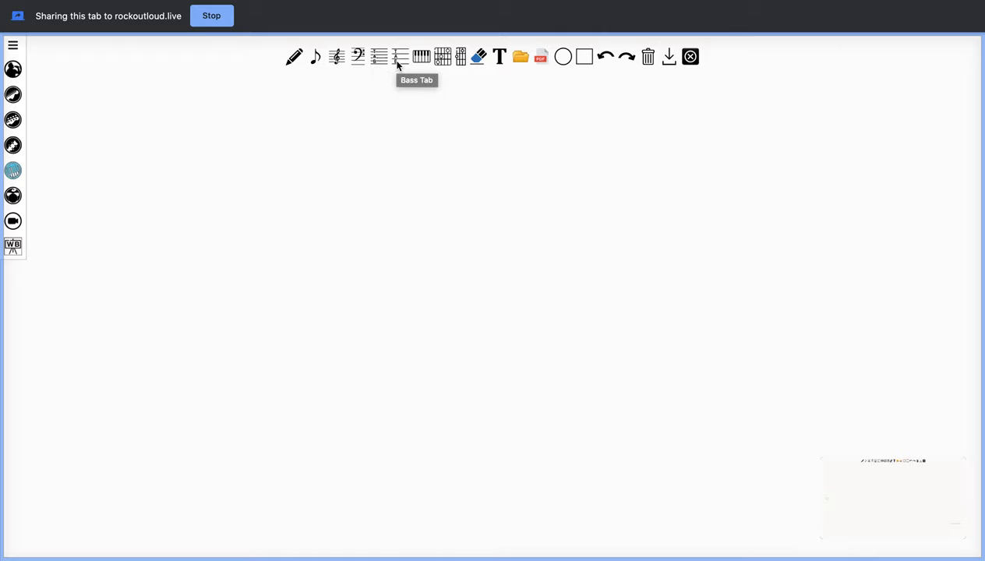
{"action": "mouse_move", "coordinate": [420, 56]}
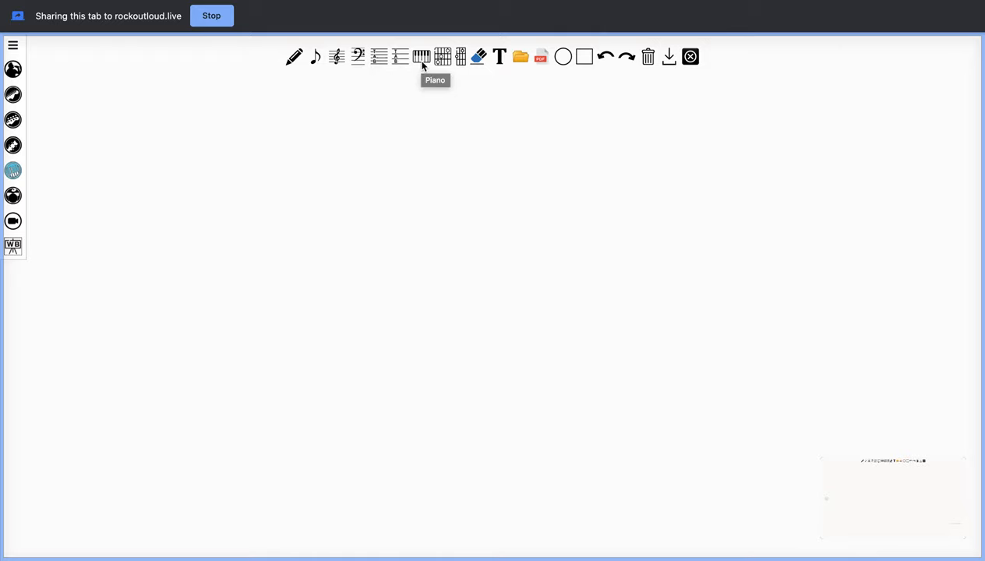
{"action": "mouse_move", "coordinate": [442, 57]}
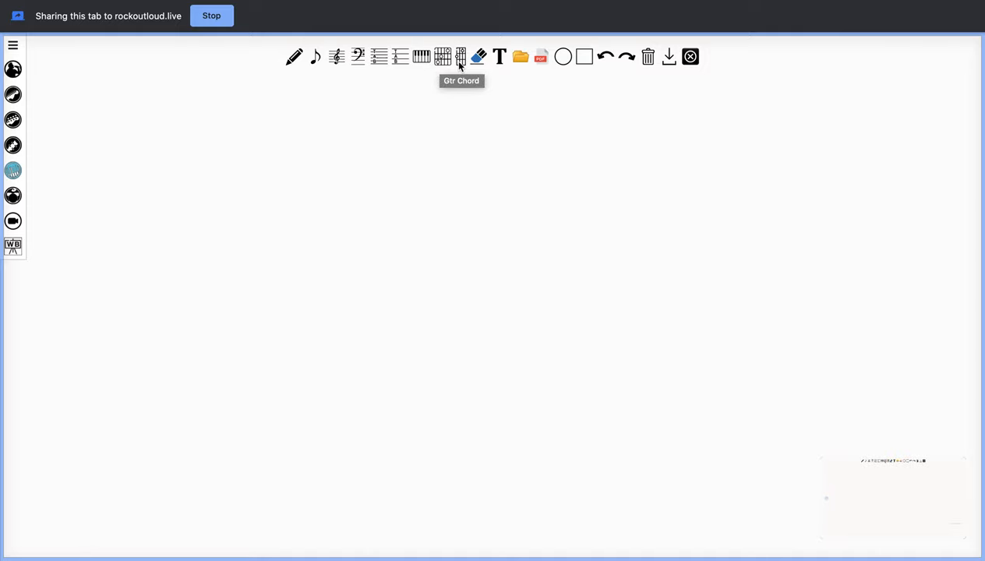
{"action": "mouse_move", "coordinate": [475, 56]}
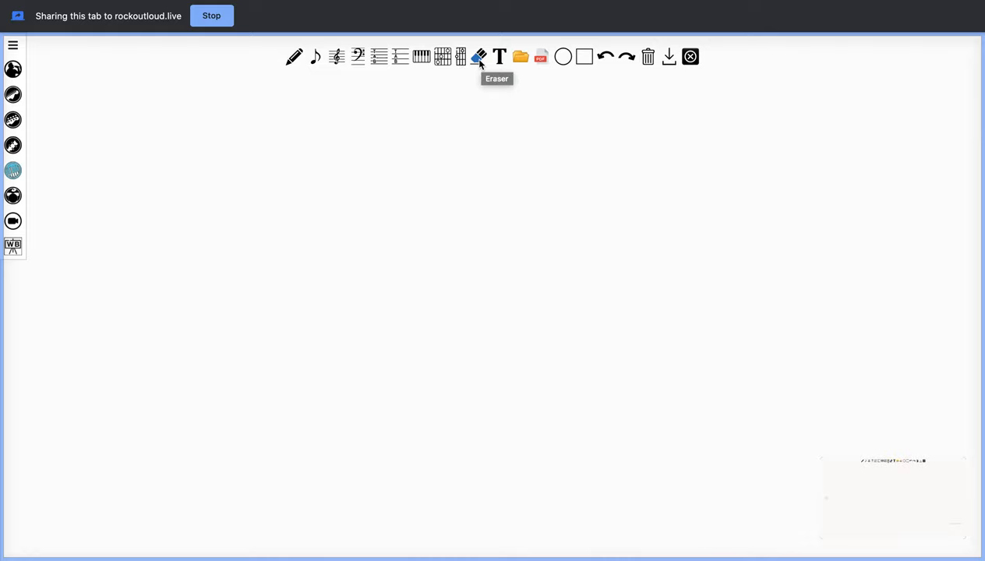
{"action": "mouse_move", "coordinate": [499, 56]}
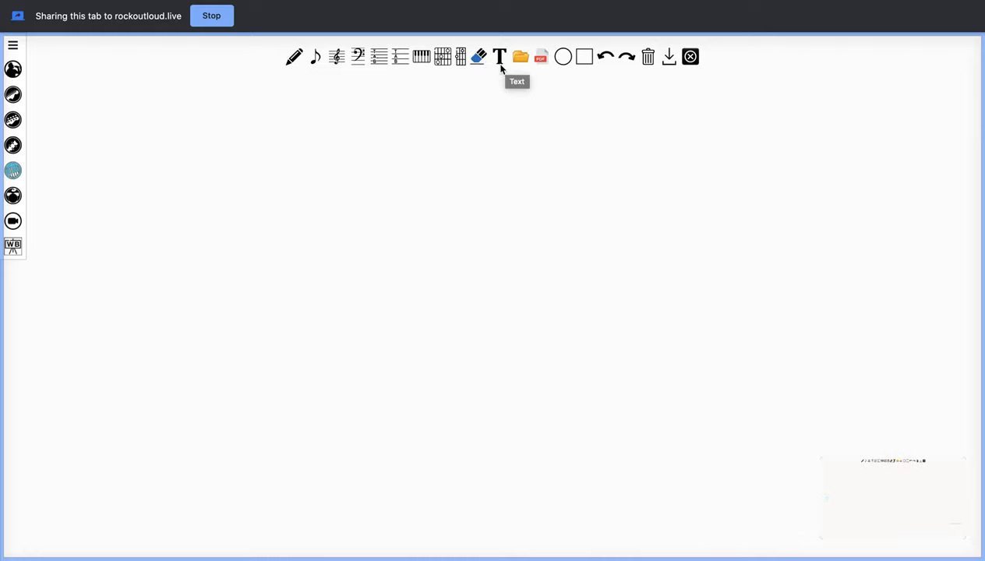
{"action": "mouse_move", "coordinate": [516, 57]}
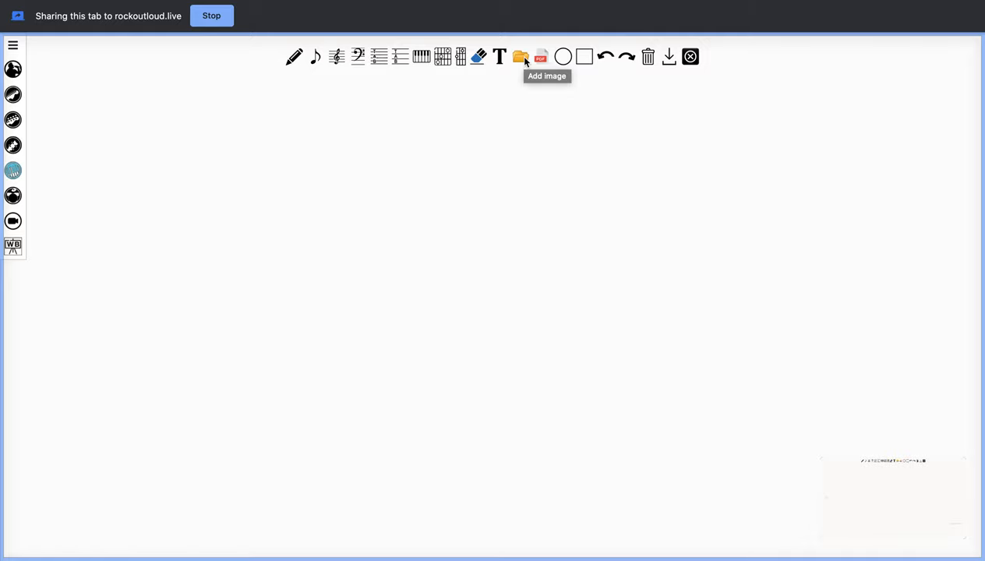
{"action": "mouse_move", "coordinate": [539, 57]}
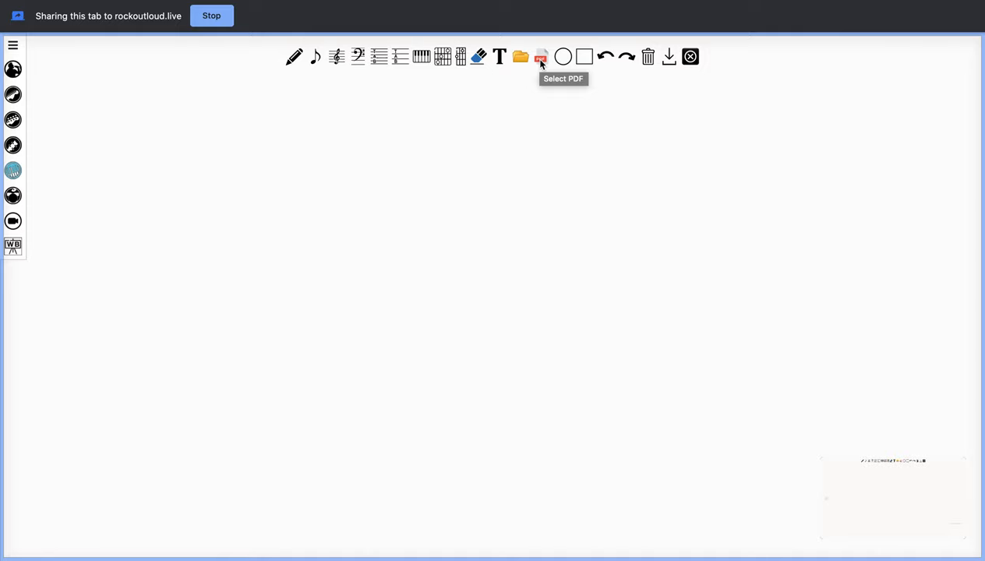
{"action": "mouse_move", "coordinate": [557, 56]}
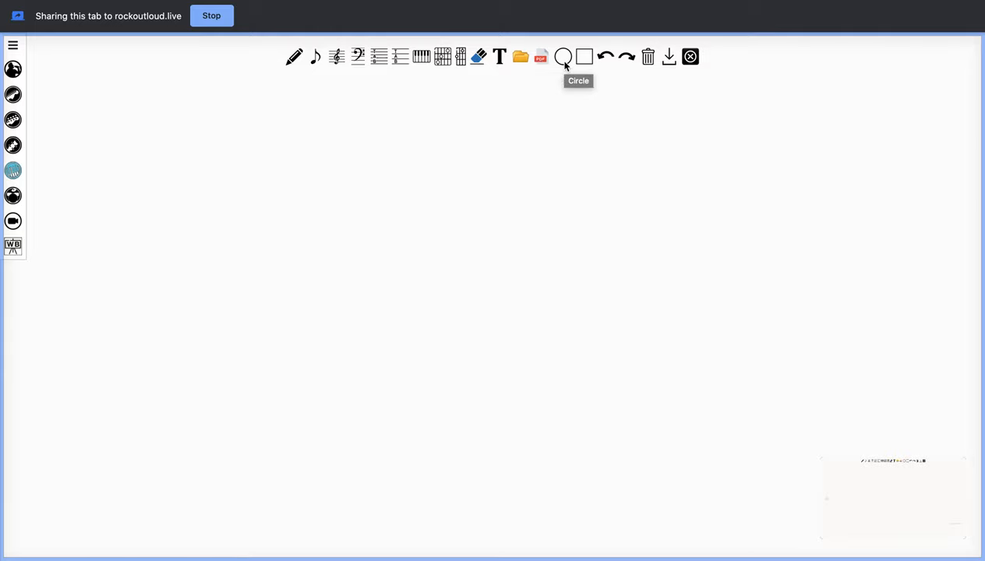
{"action": "mouse_move", "coordinate": [578, 57]}
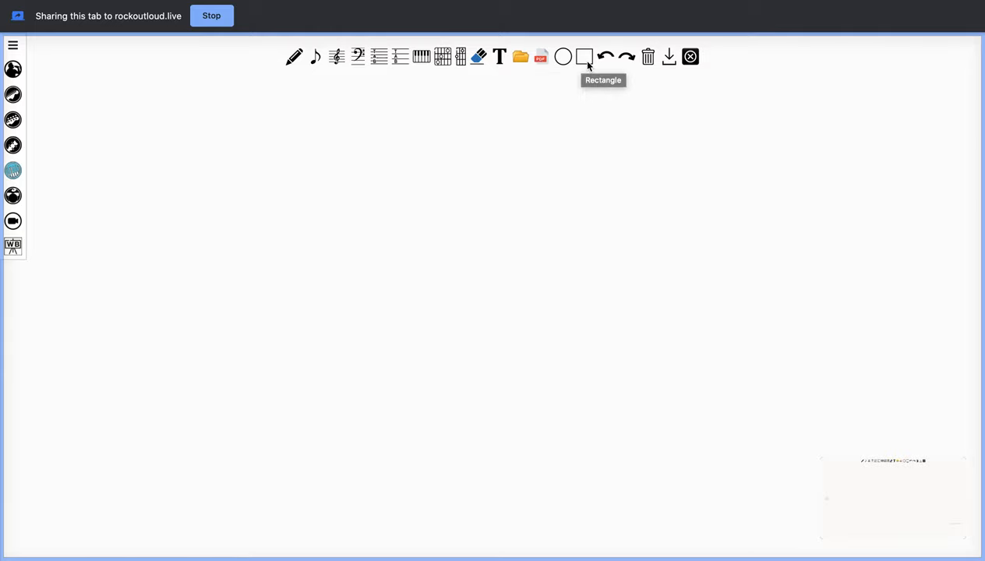
{"action": "mouse_move", "coordinate": [621, 56]}
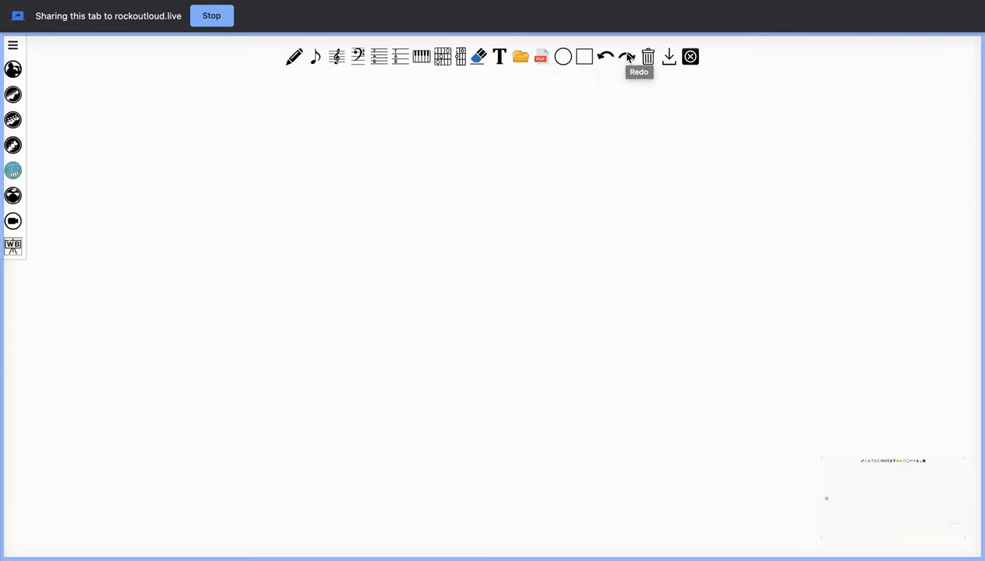
{"action": "mouse_move", "coordinate": [648, 56]}
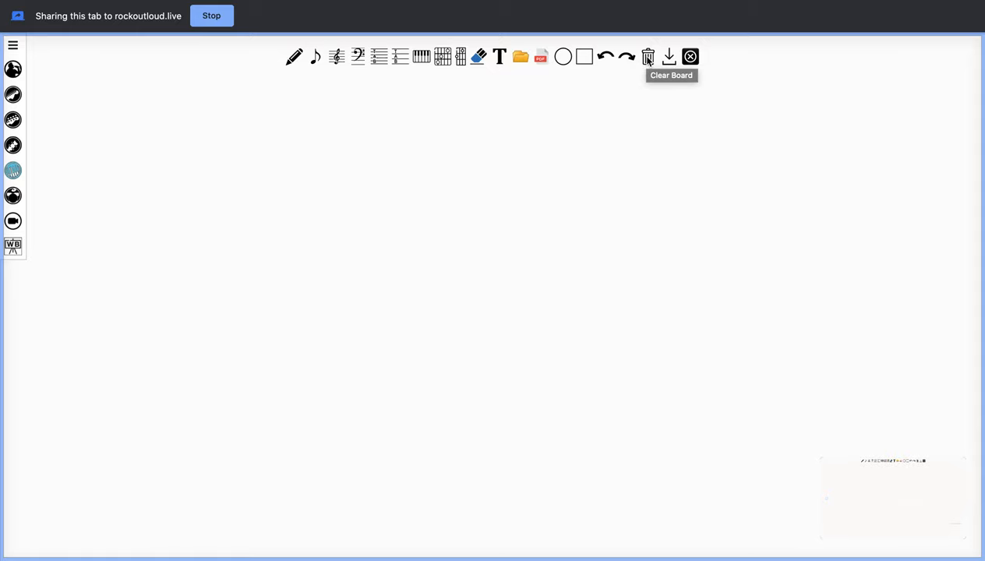
{"action": "mouse_move", "coordinate": [667, 56]}
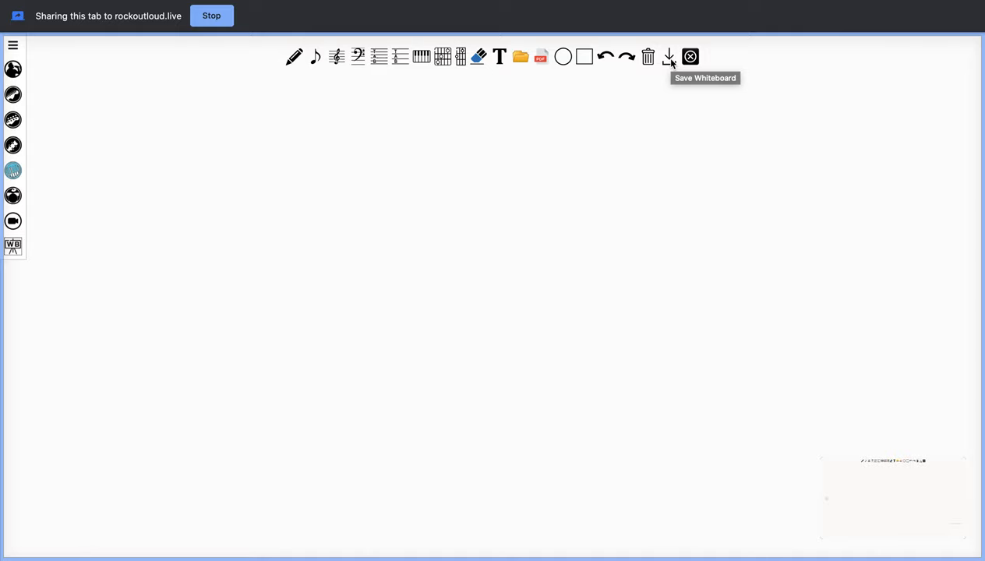
{"action": "mouse_move", "coordinate": [689, 56]}
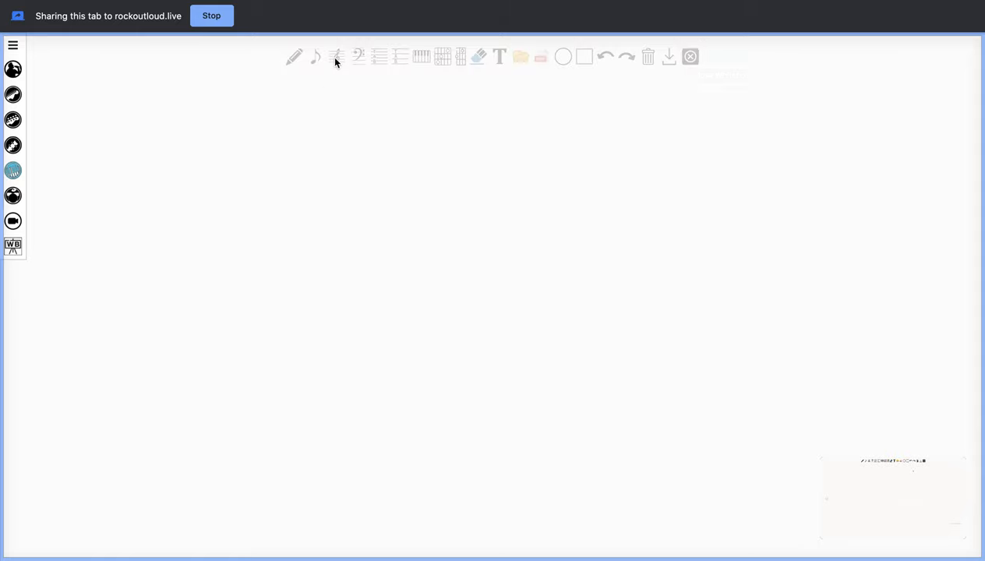
- Insert a treble clef staff across the whiteboard, bringing up the note and rest palette
{"action": "left_click", "coordinate": [336, 56]}
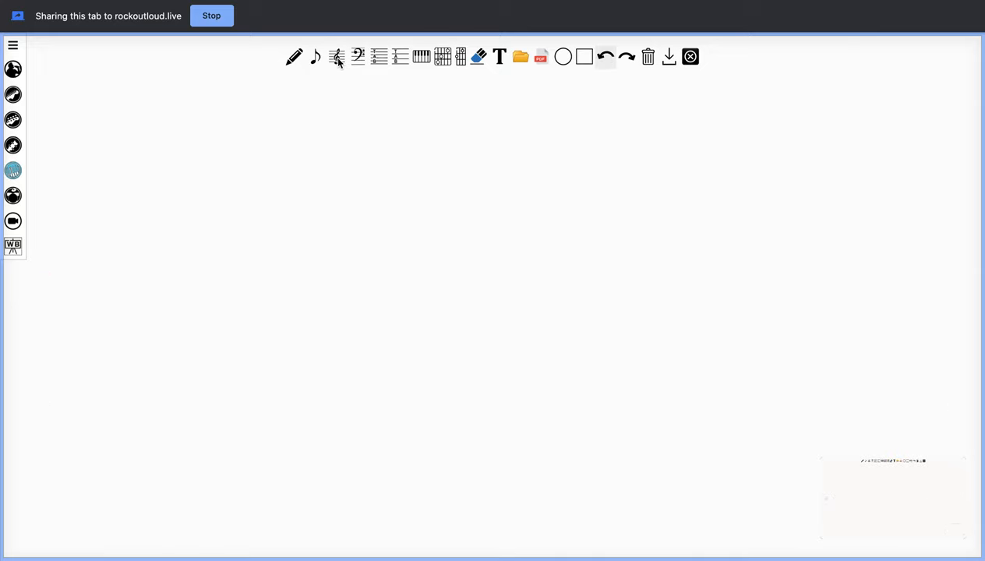
{"action": "left_click", "coordinate": [336, 56]}
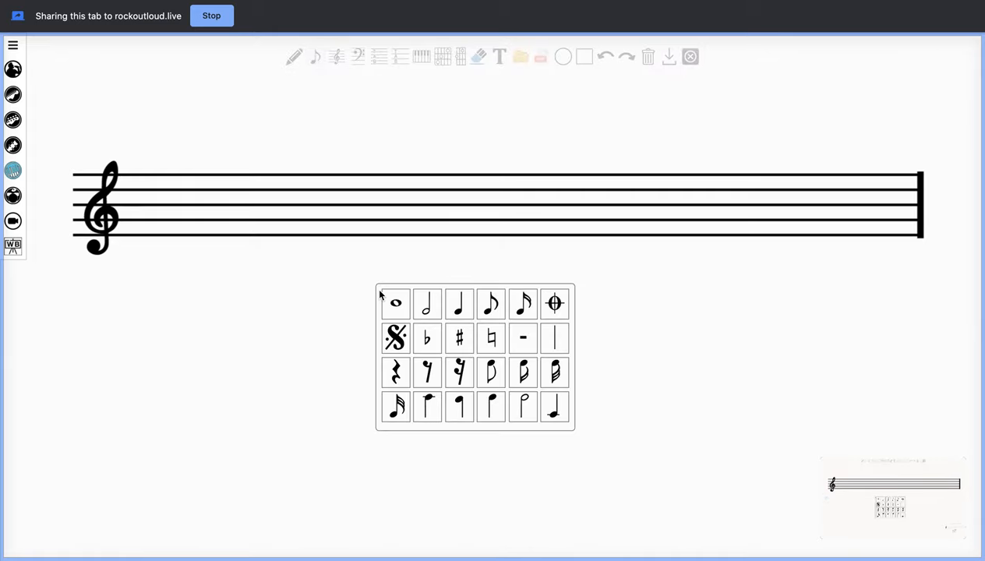
- Add three sharps from the symbol palette beside the treble clef as the key signature
{"action": "left_click", "coordinate": [459, 337]}
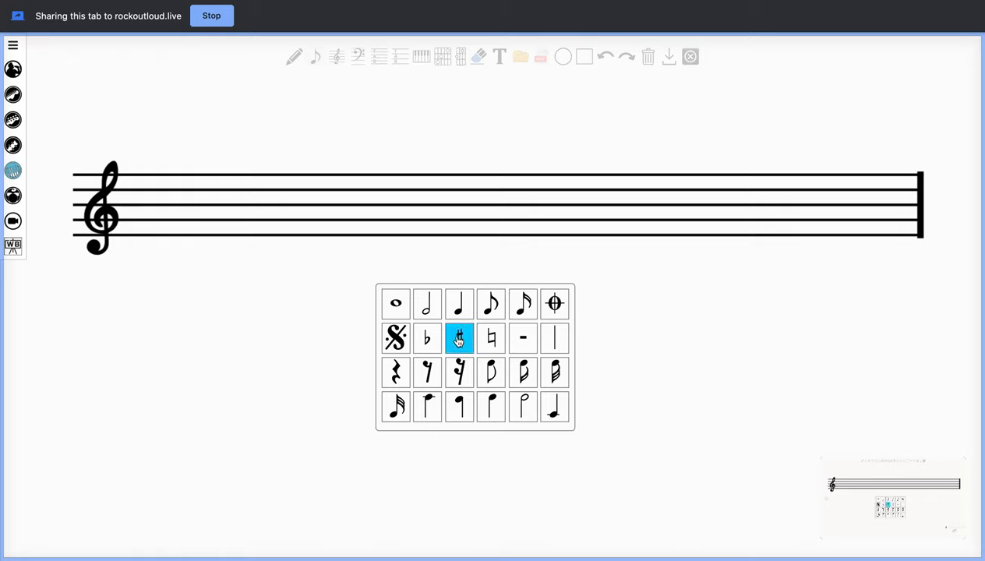
{"action": "left_click", "coordinate": [459, 338]}
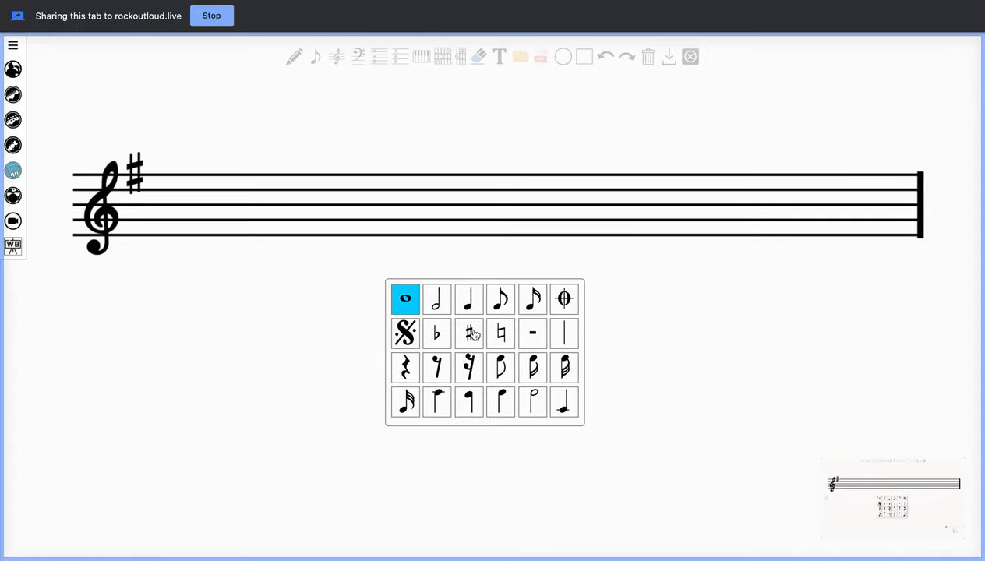
{"action": "left_click", "coordinate": [468, 333]}
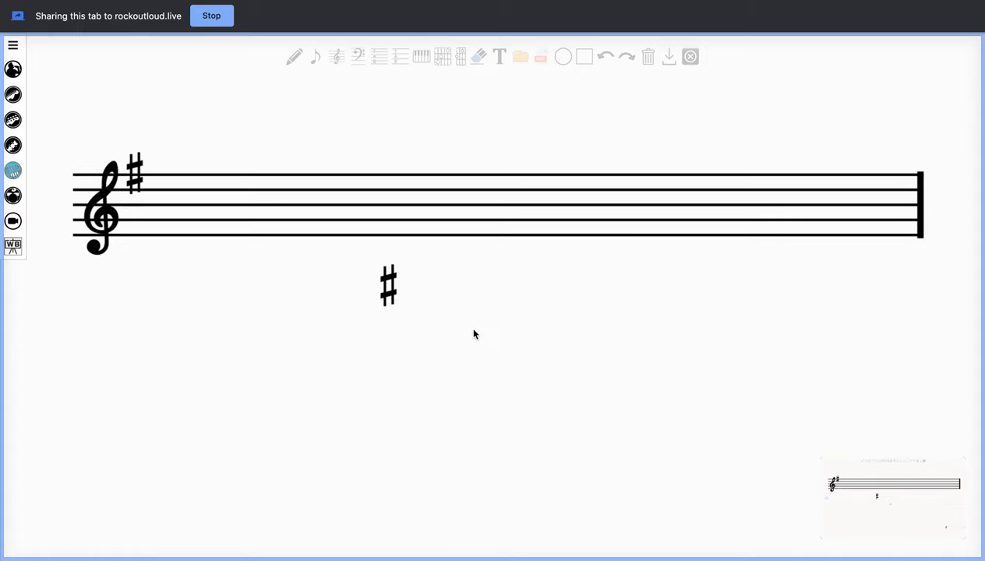
{"action": "left_click", "coordinate": [389, 285]}
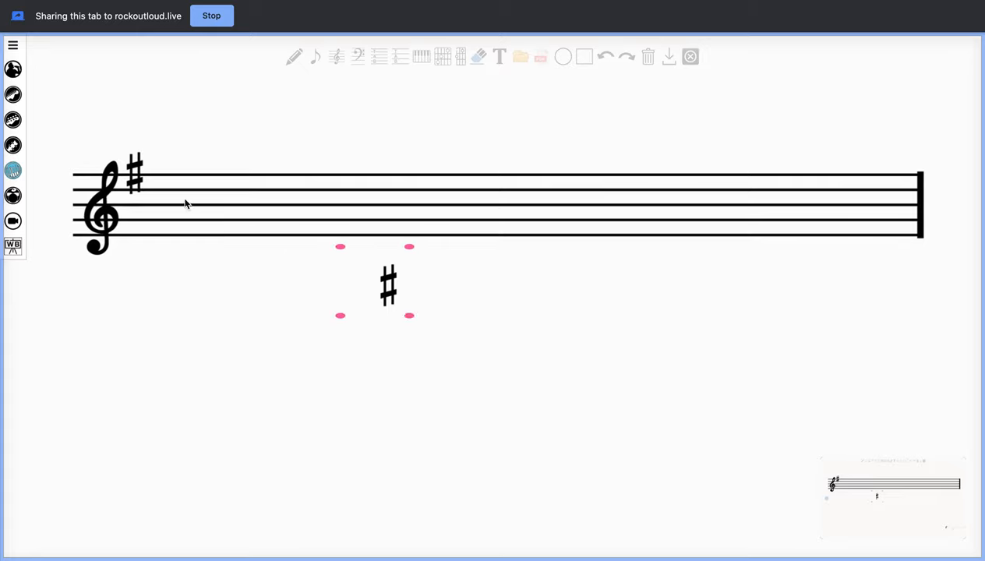
{"action": "left_click_drag", "start_coordinate": [388, 285], "coordinate": [169, 195]}
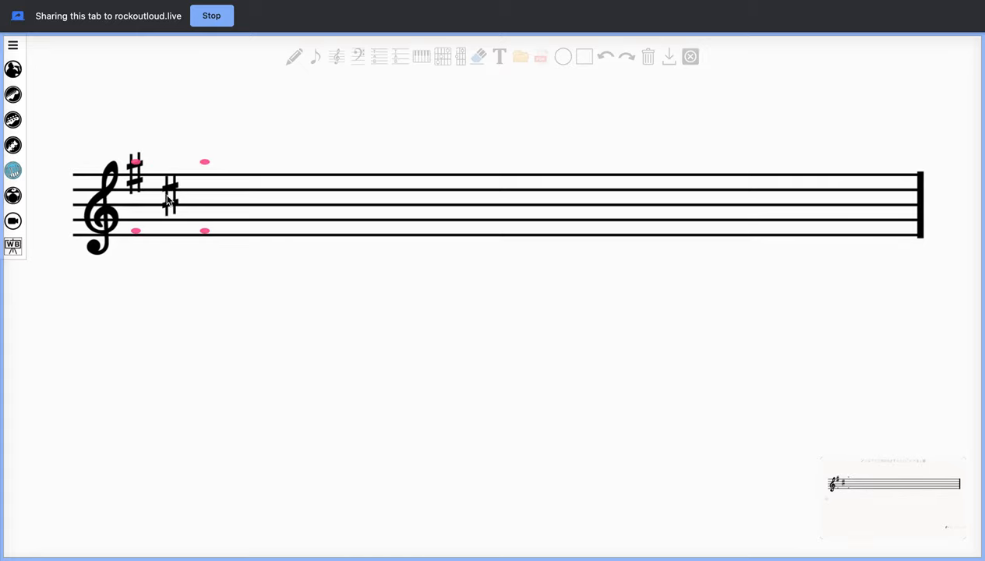
{"action": "left_click", "coordinate": [418, 343]}
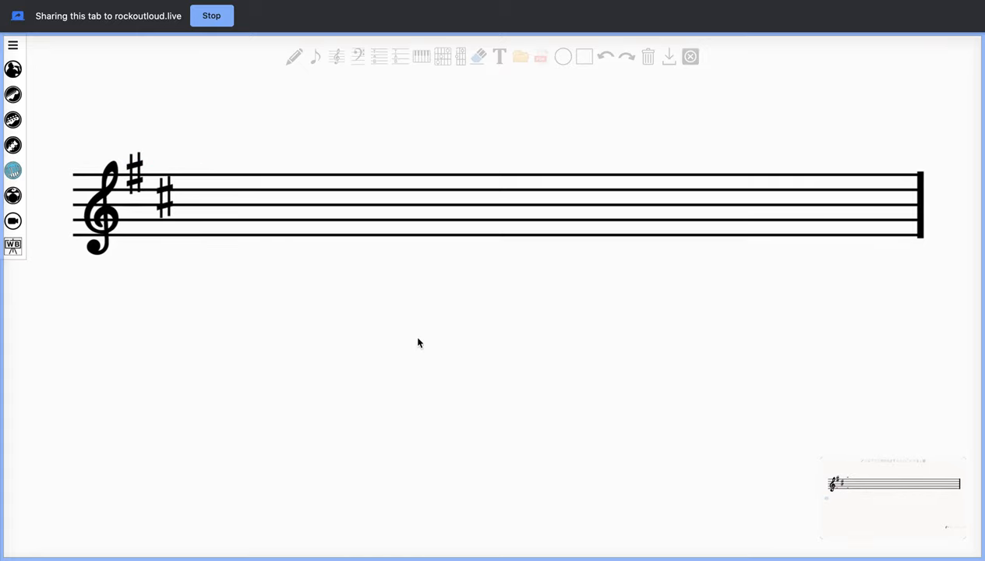
{"action": "left_click", "coordinate": [315, 56]}
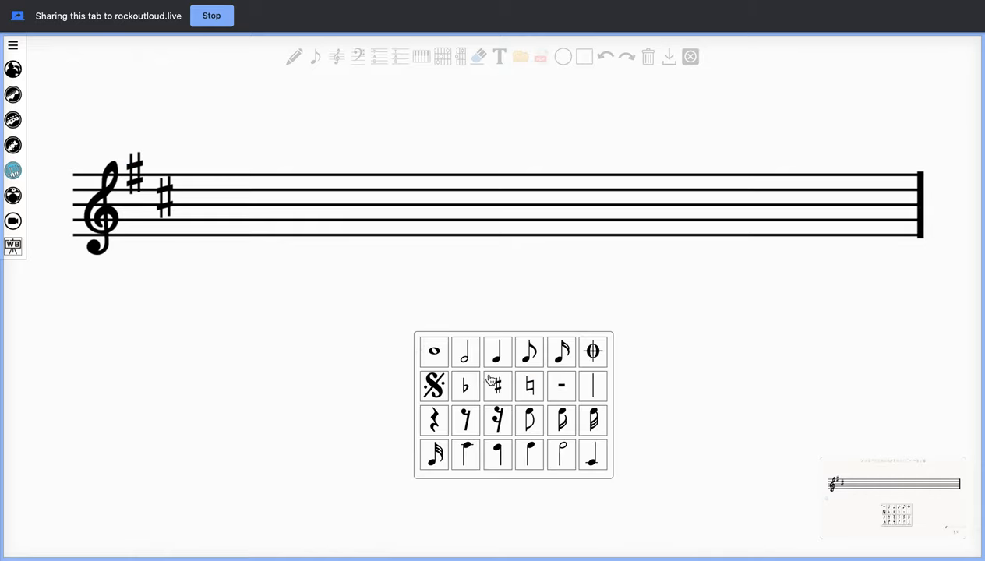
{"action": "left_click", "coordinate": [497, 386]}
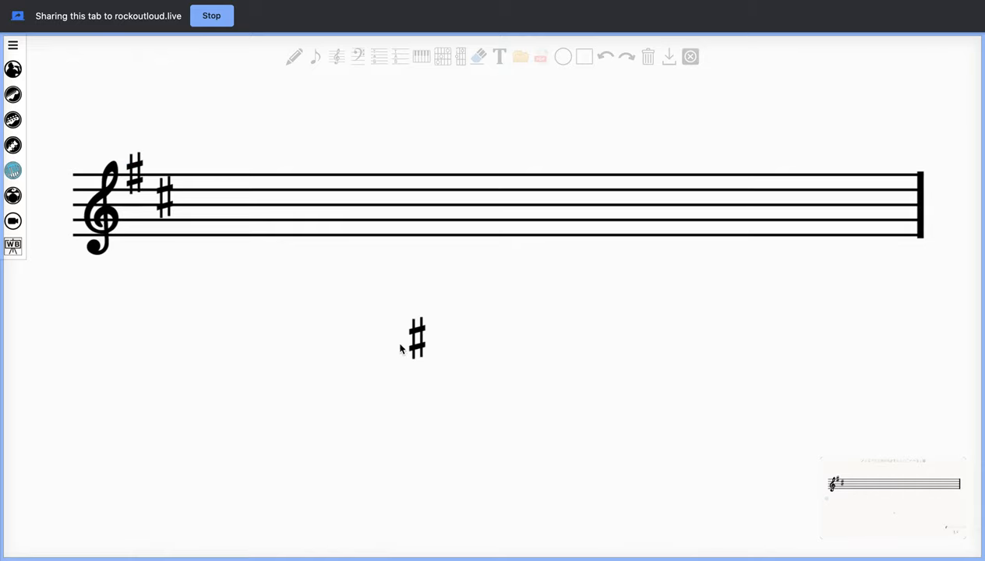
{"action": "left_click_drag", "start_coordinate": [417, 338], "coordinate": [295, 251]}
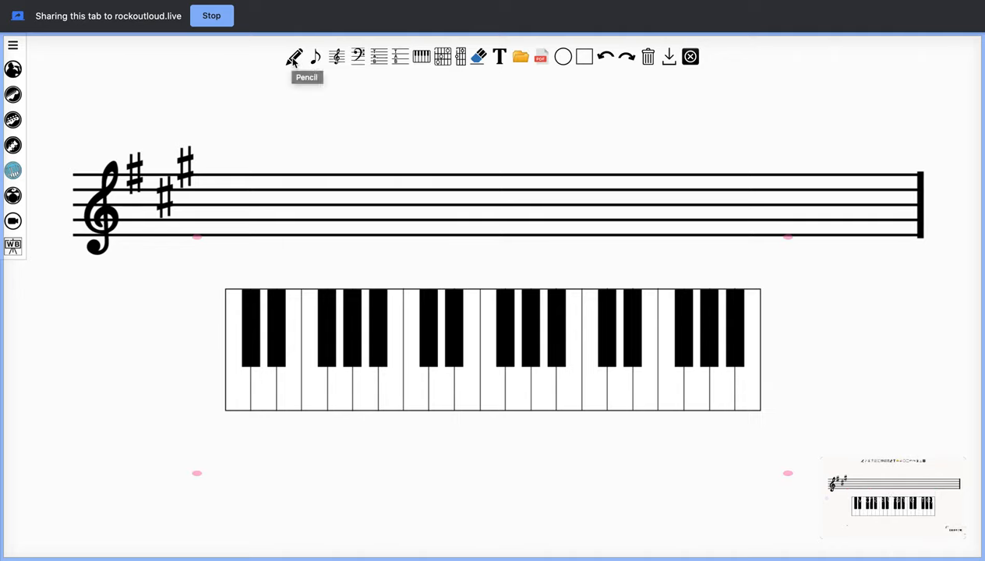
- Show the Pencil tool's thickness and fill color settings
{"action": "left_click", "coordinate": [294, 56]}
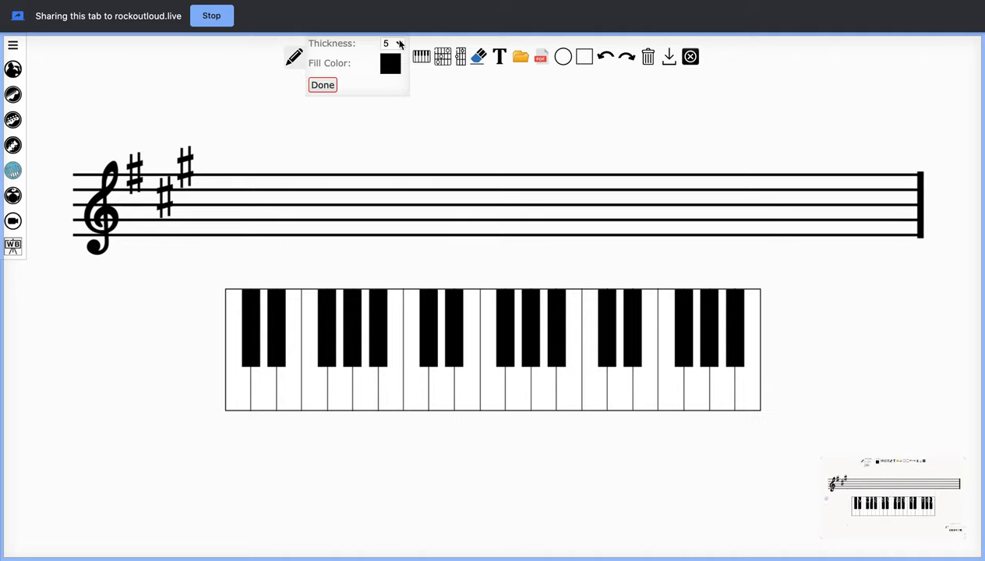
- Set pencil thickness to 26 and fill color to red, then confirm
{"action": "left_click", "coordinate": [386, 43]}
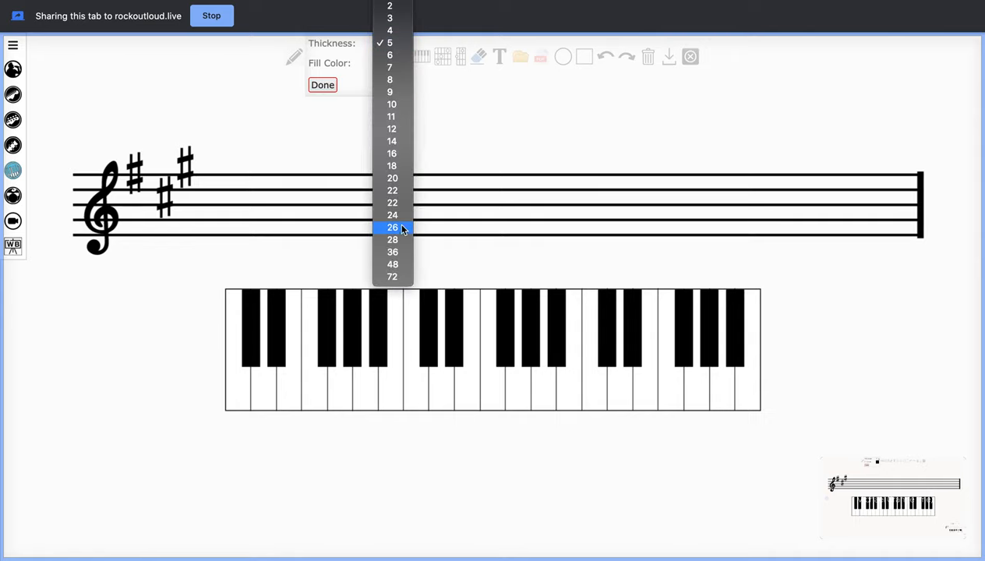
{"action": "left_click", "coordinate": [392, 43]}
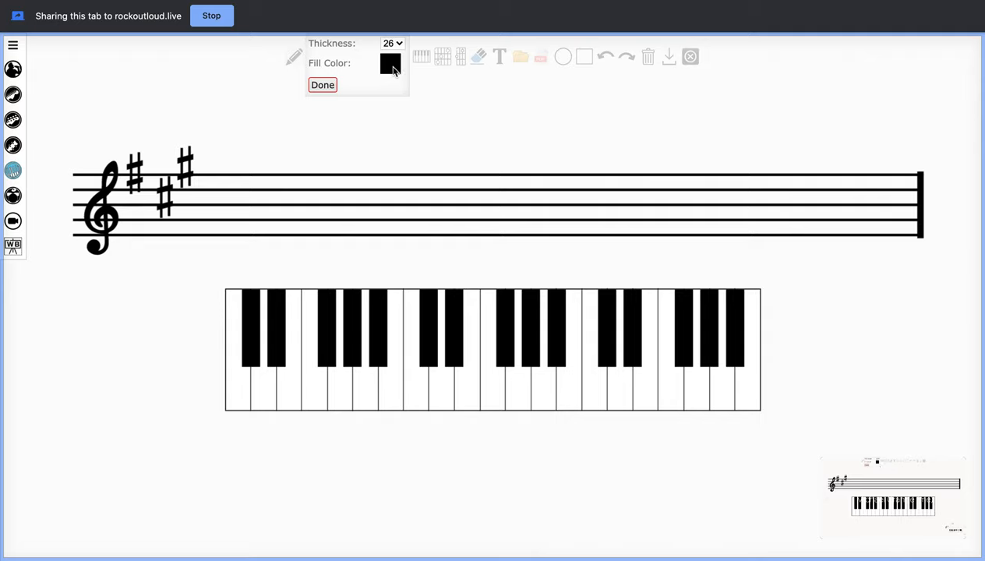
{"action": "left_click", "coordinate": [390, 64]}
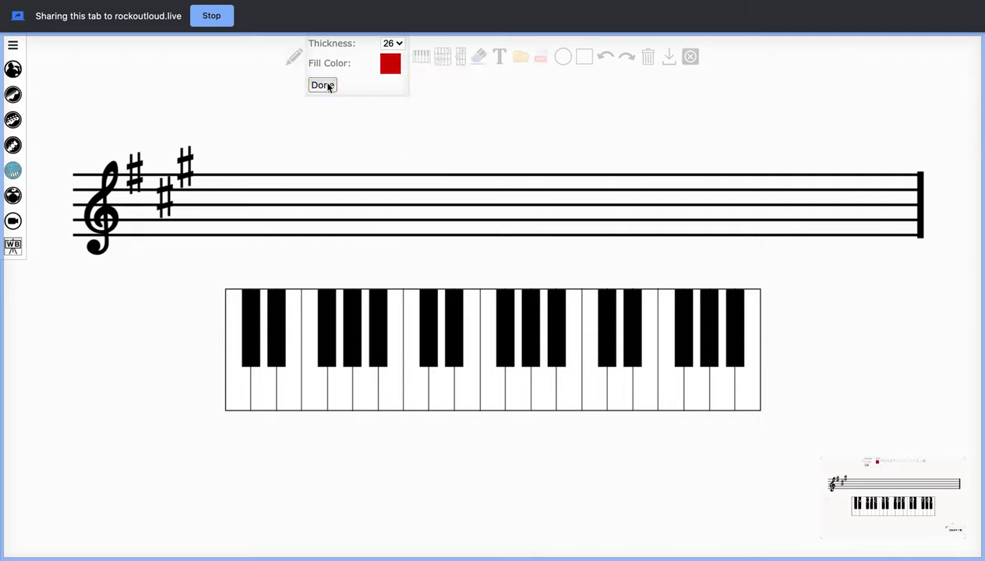
{"action": "left_click", "coordinate": [322, 85]}
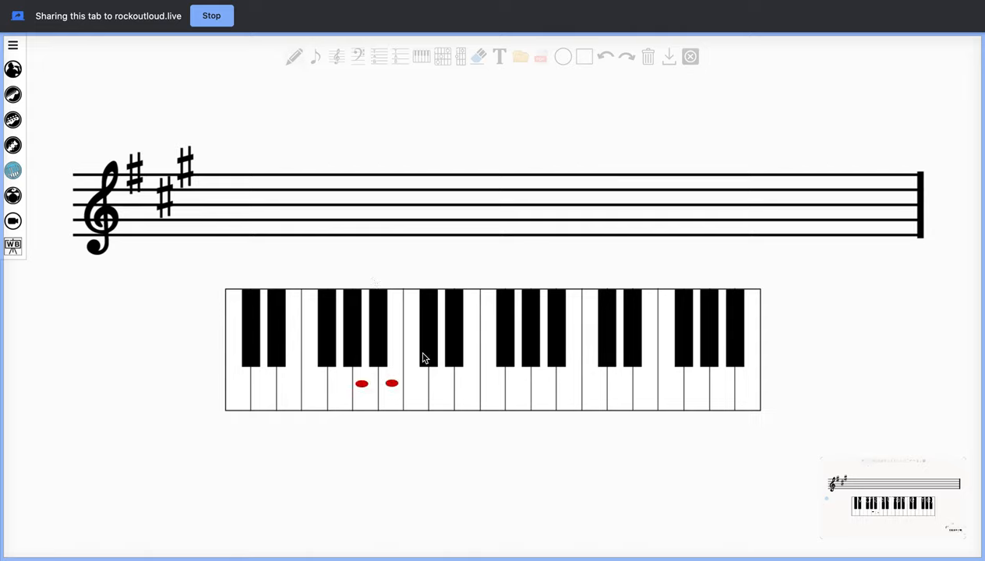
- Draw red dots on two A major scale keys of the piano keyboard
{"action": "left_click", "coordinate": [427, 352]}
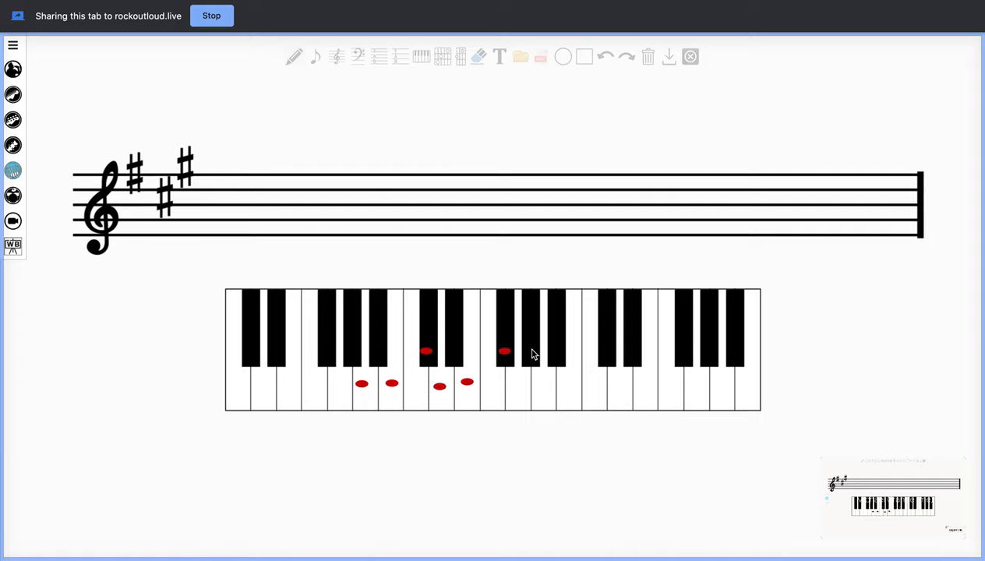
{"action": "left_click", "coordinate": [543, 387]}
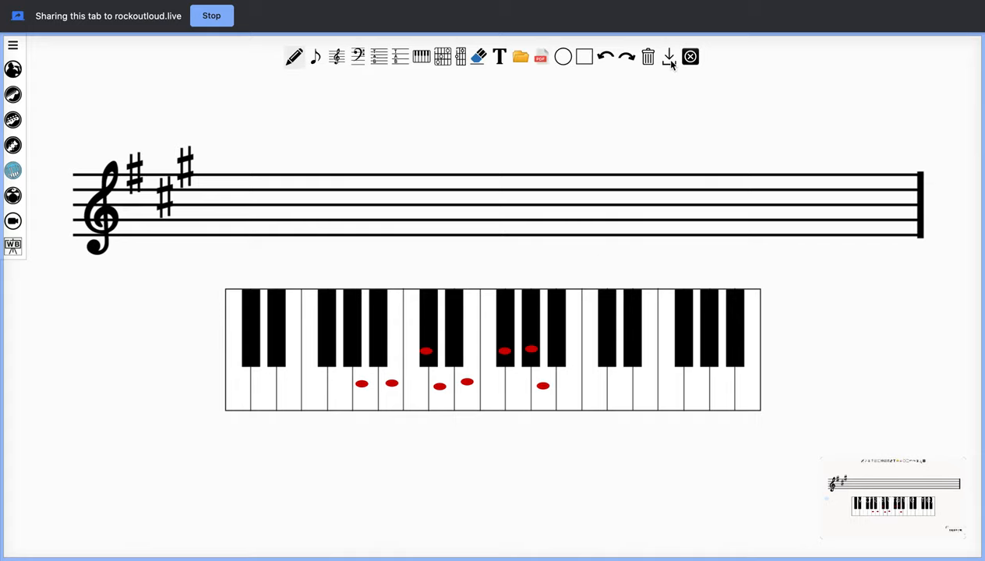
{"action": "mouse_move", "coordinate": [669, 56]}
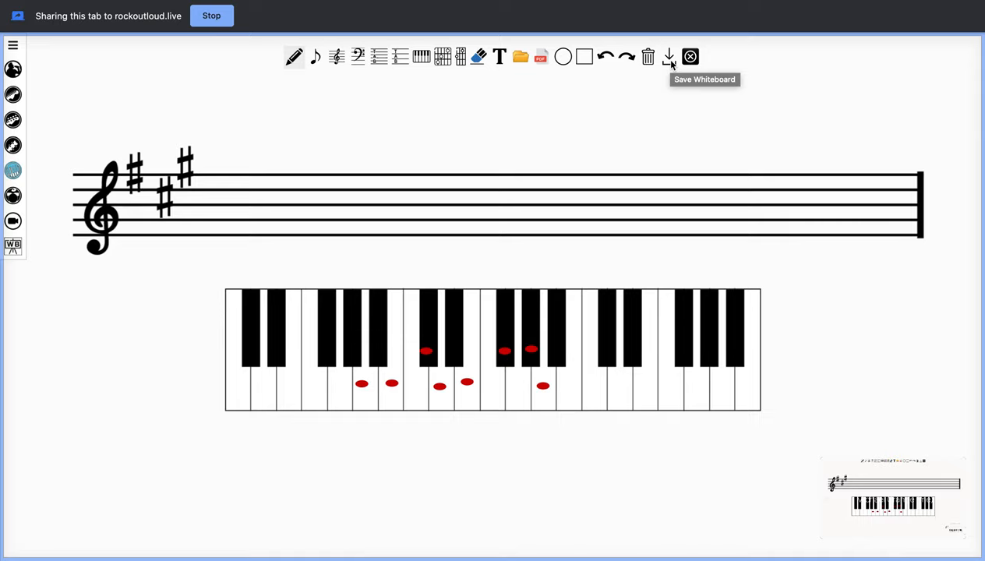
{"action": "mouse_move", "coordinate": [648, 56]}
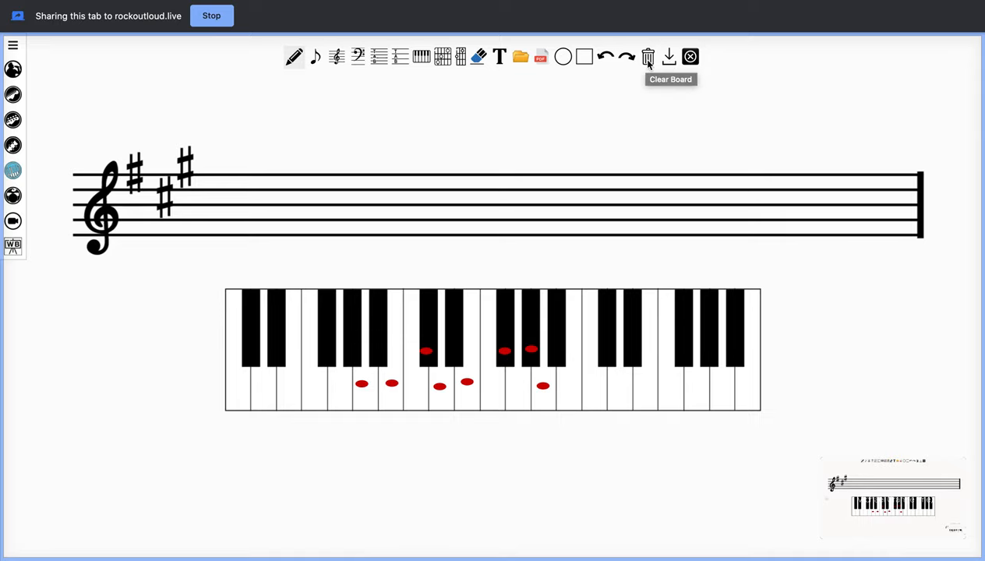
- Erase the staff, keyboard and dots with the Clear Board trash icon
{"action": "left_click", "coordinate": [648, 56]}
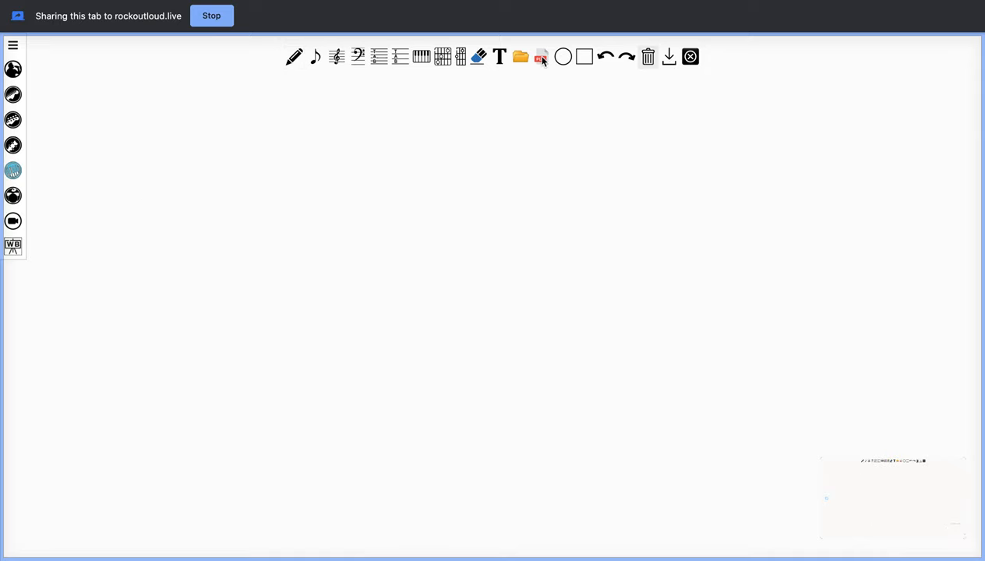
- Import Love Me Tender w Color.pdf from the Rock Out Loud NJ Drive folder
{"action": "left_click", "coordinate": [518, 56]}
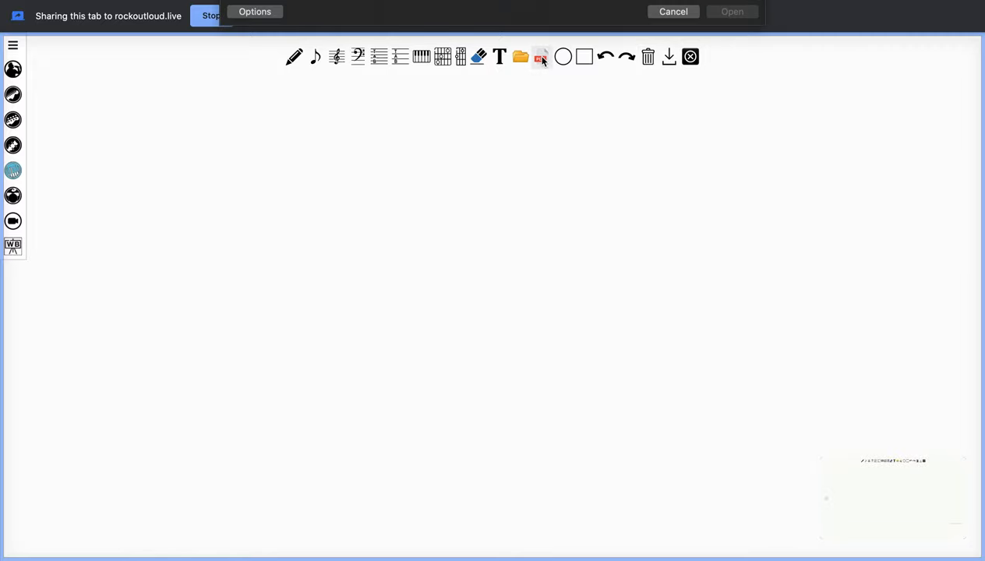
{"action": "left_click", "coordinate": [514, 56]}
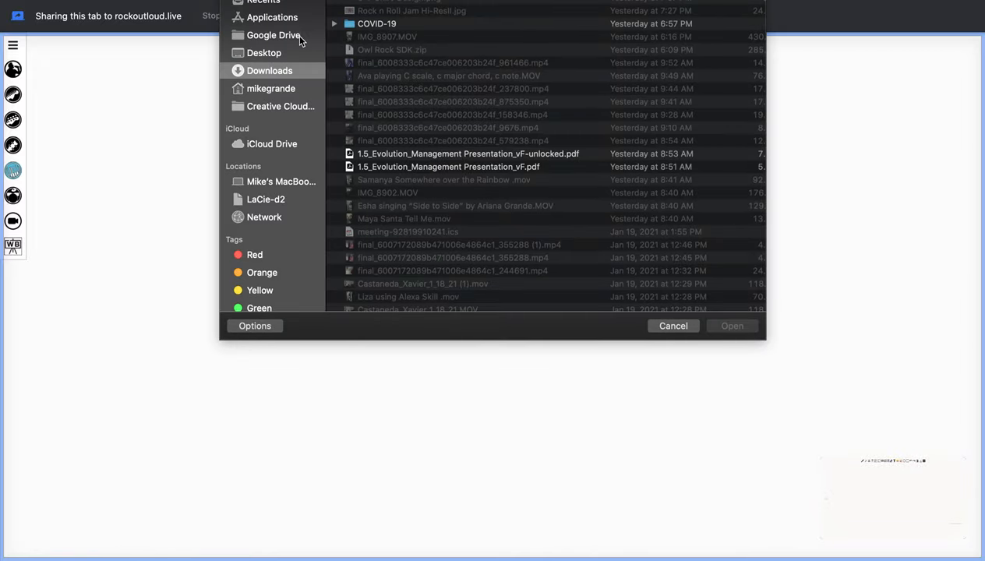
{"action": "left_click", "coordinate": [274, 35]}
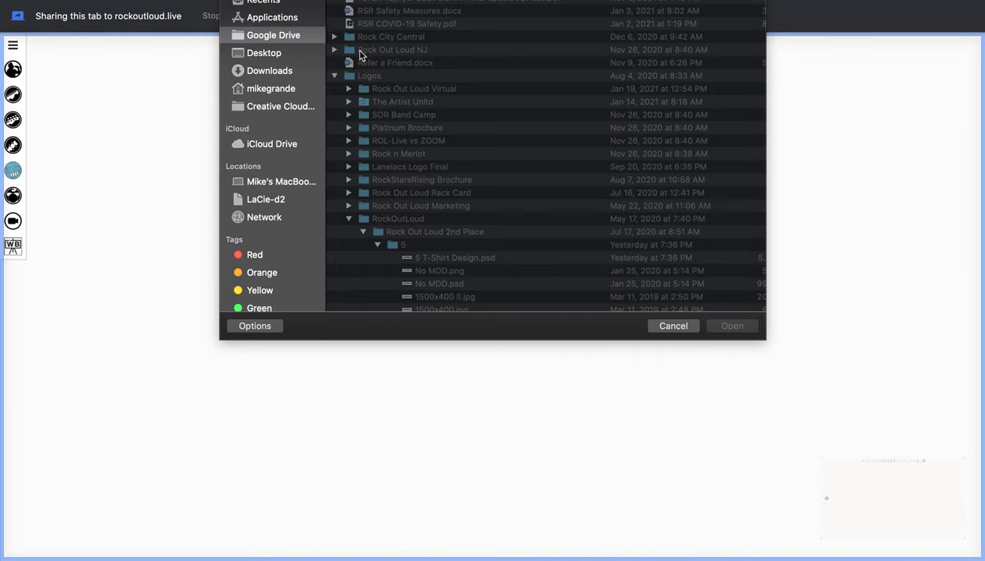
{"action": "mouse_move", "coordinate": [335, 54]}
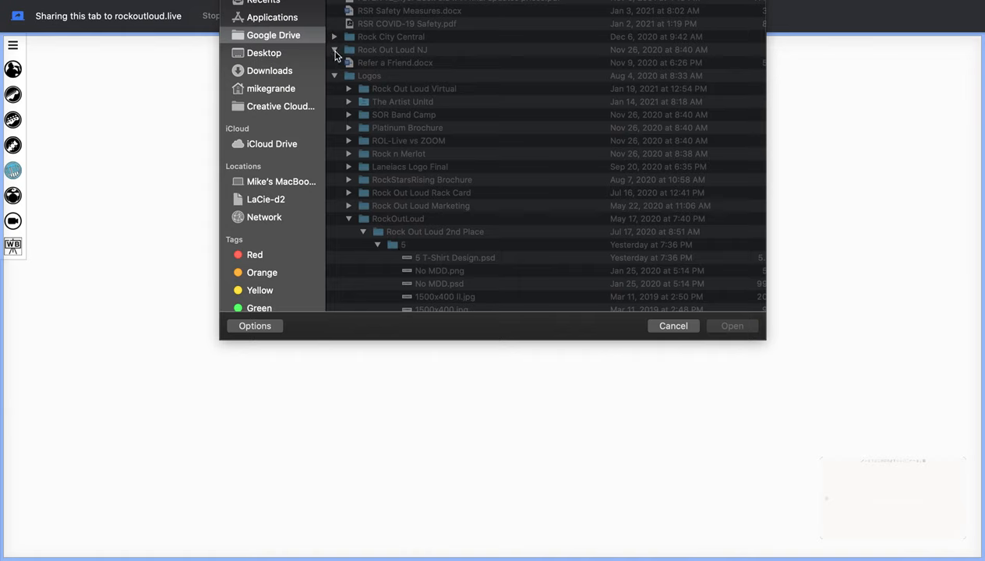
{"action": "left_click", "coordinate": [335, 49]}
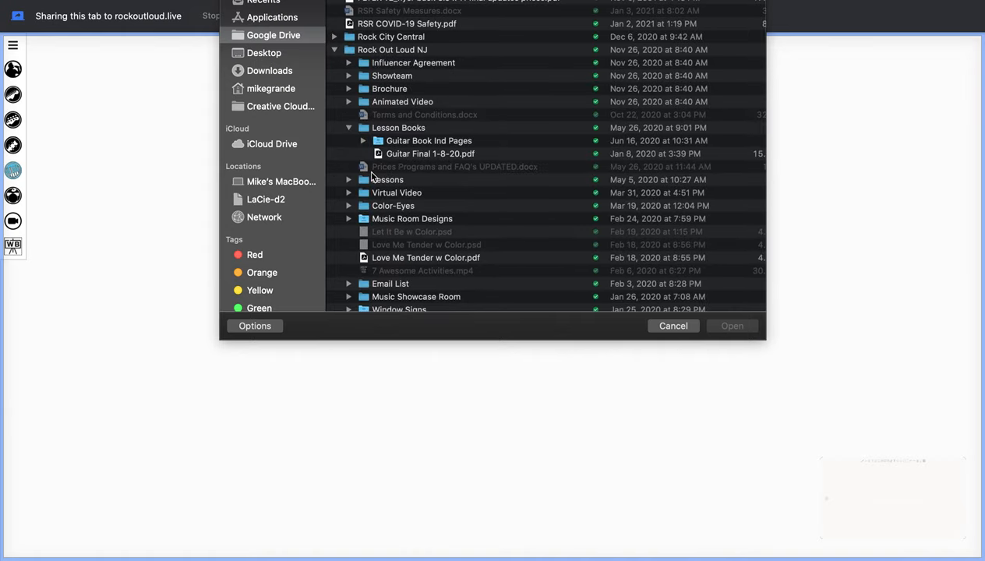
{"action": "mouse_move", "coordinate": [404, 261]}
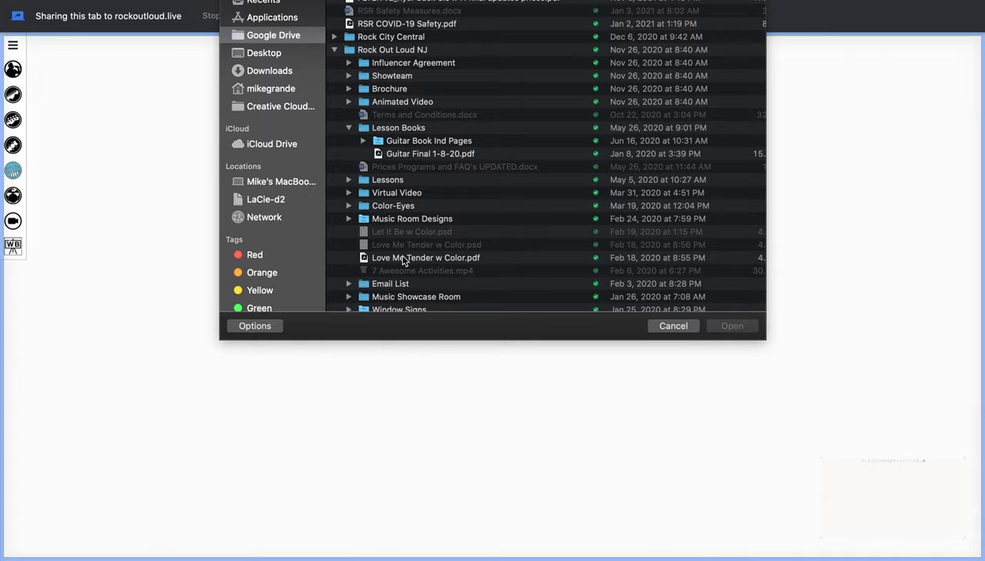
{"action": "left_click", "coordinate": [426, 257]}
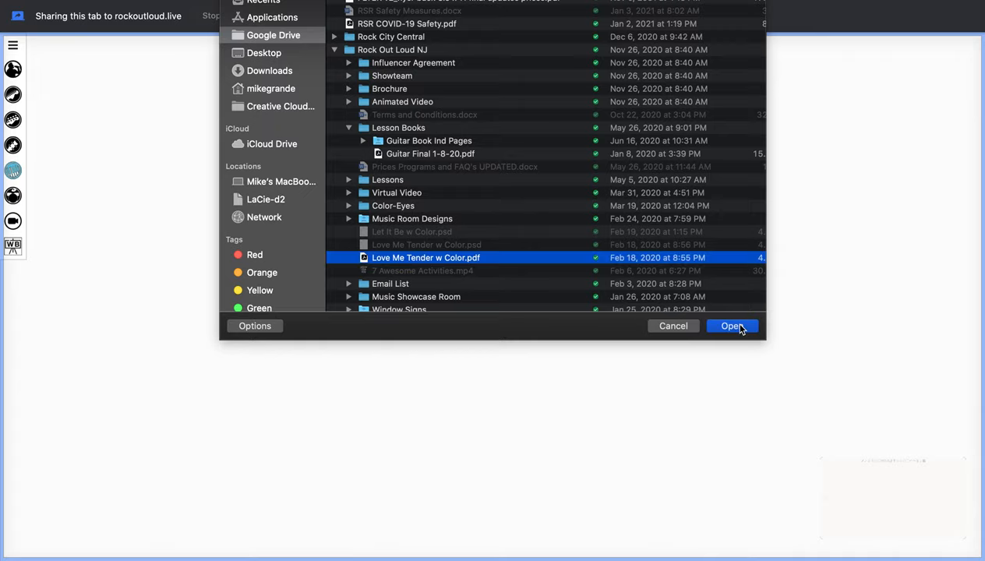
{"action": "left_click", "coordinate": [732, 325]}
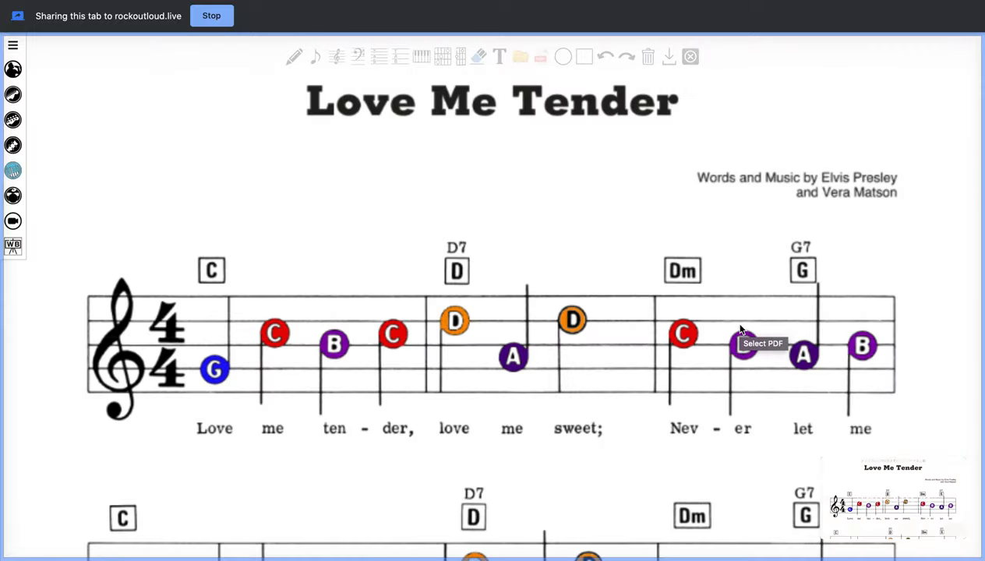
{"action": "mouse_move", "coordinate": [439, 206]}
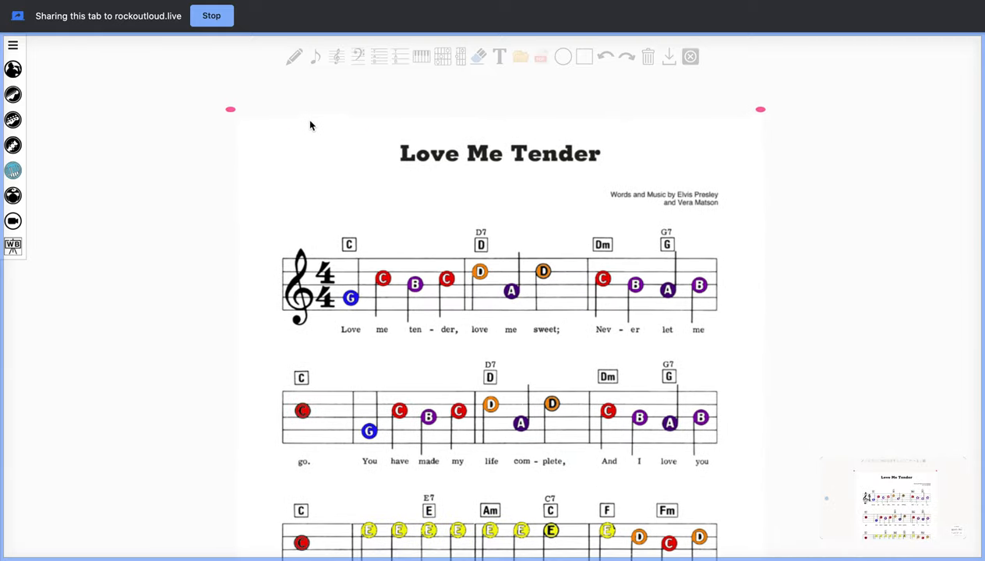
- Scroll the board so the full Love Me Tender page width shows
{"action": "scroll", "scroll_direction": "down", "scroll_amount": 3}
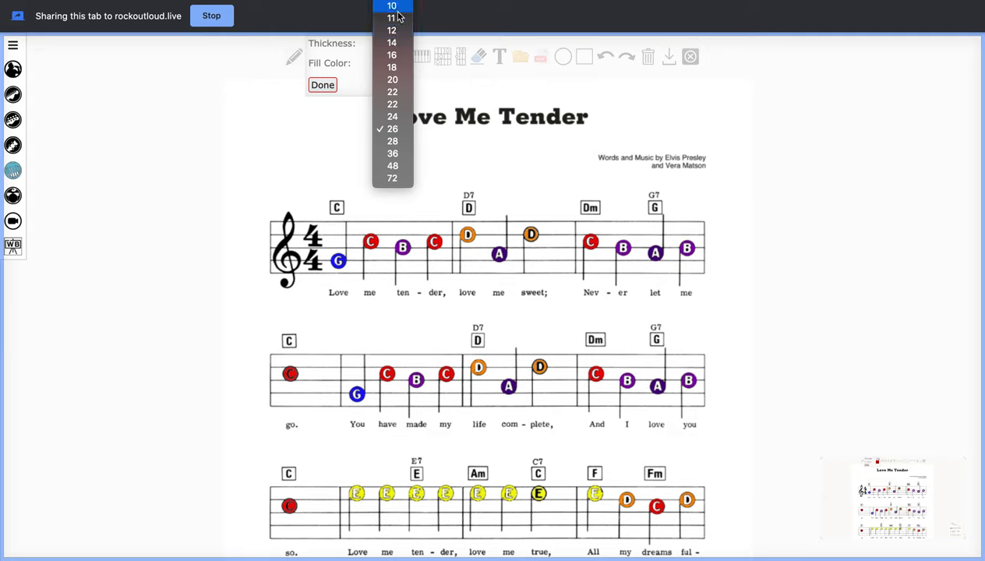
{"action": "left_click", "coordinate": [392, 18]}
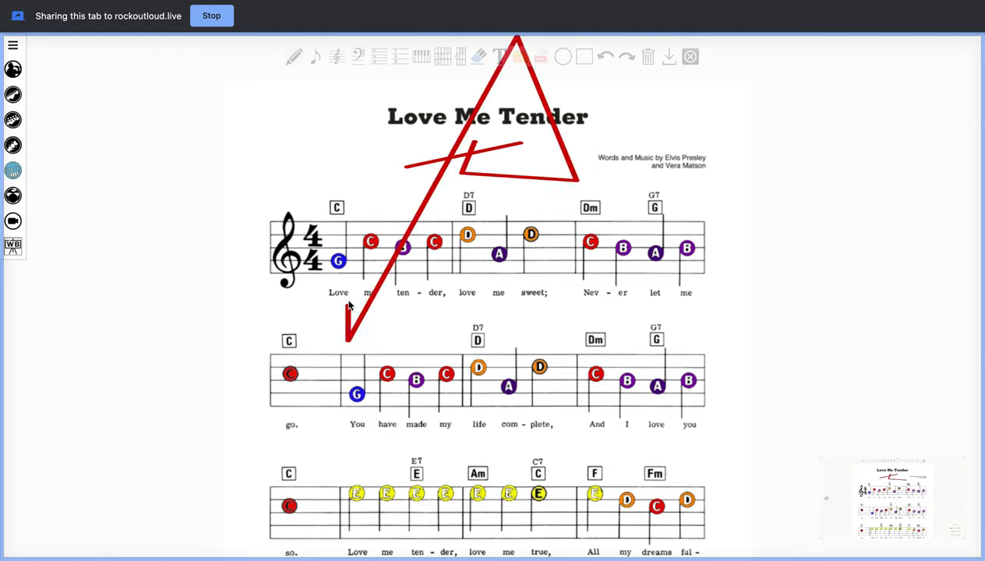
{"action": "left_click", "coordinate": [606, 56]}
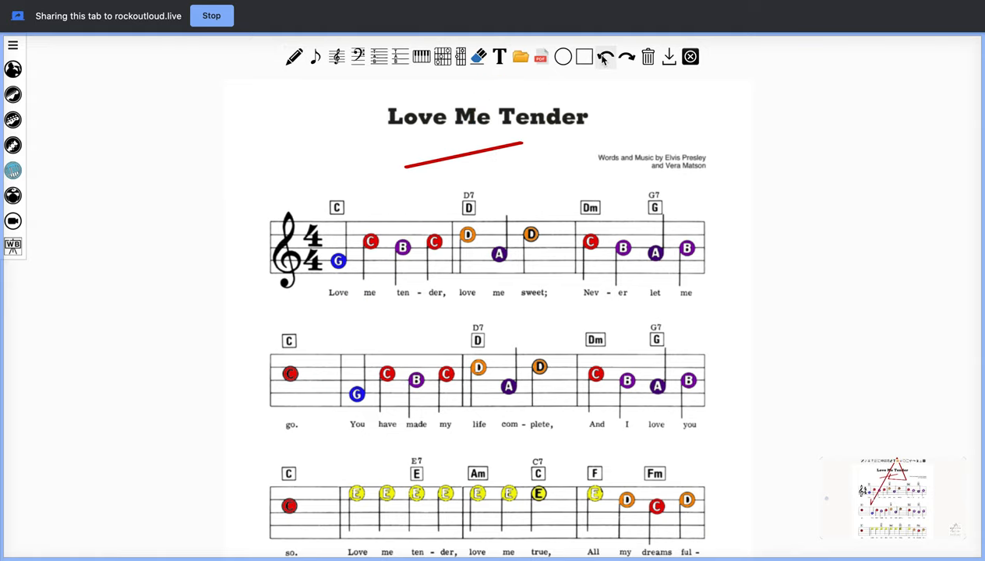
{"action": "left_click", "coordinate": [606, 56]}
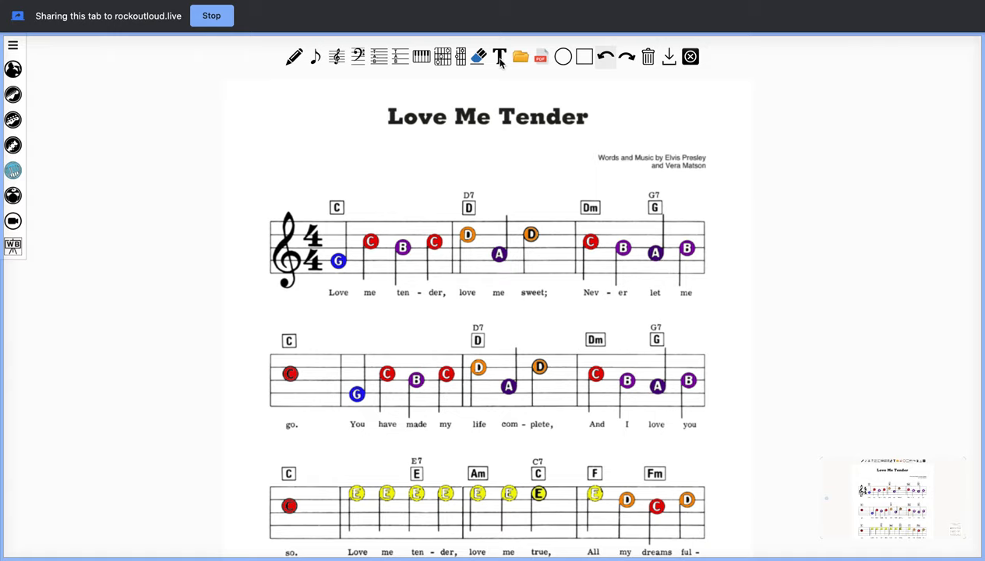
- Add 'Lesson Notes' in size 72 Arial left of the Love Me Tender sheet
{"action": "left_click", "coordinate": [500, 56]}
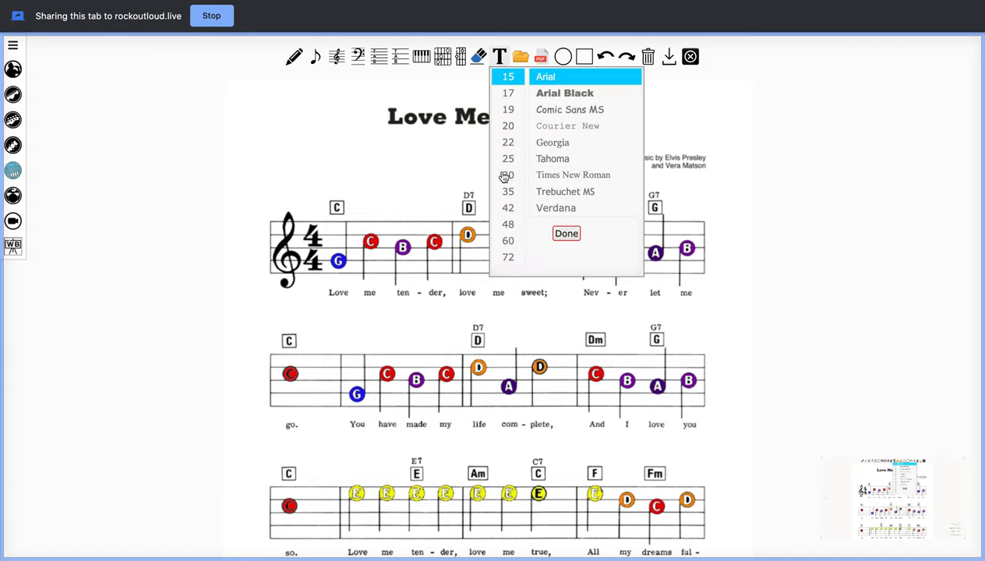
{"action": "left_click", "coordinate": [507, 257]}
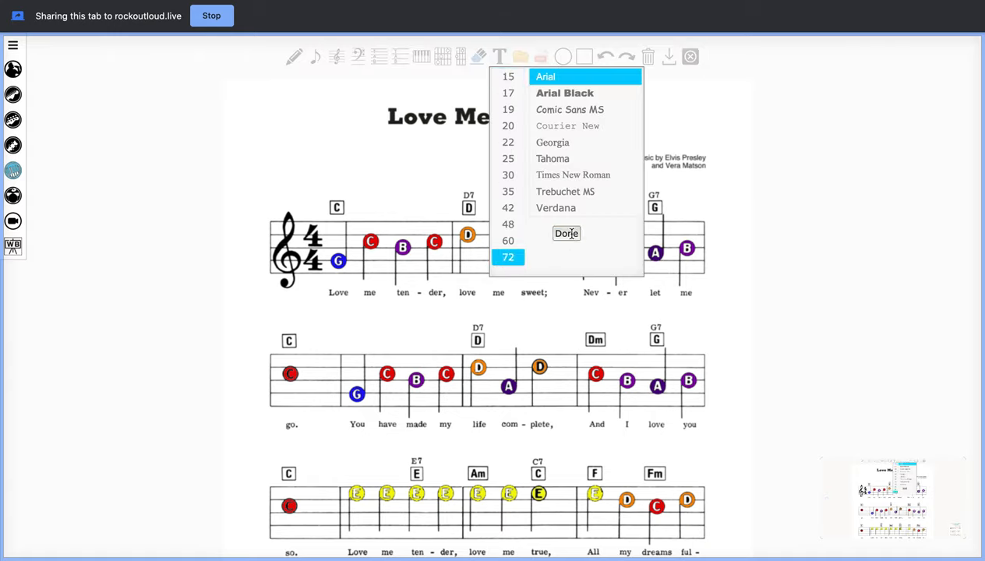
{"action": "left_click", "coordinate": [567, 234]}
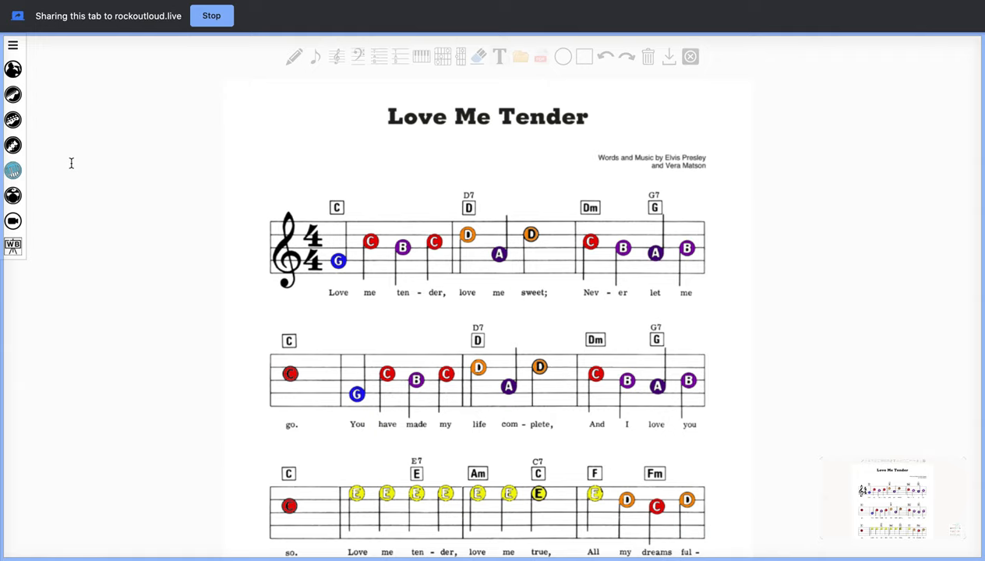
{"action": "type", "text": "Lesson"}
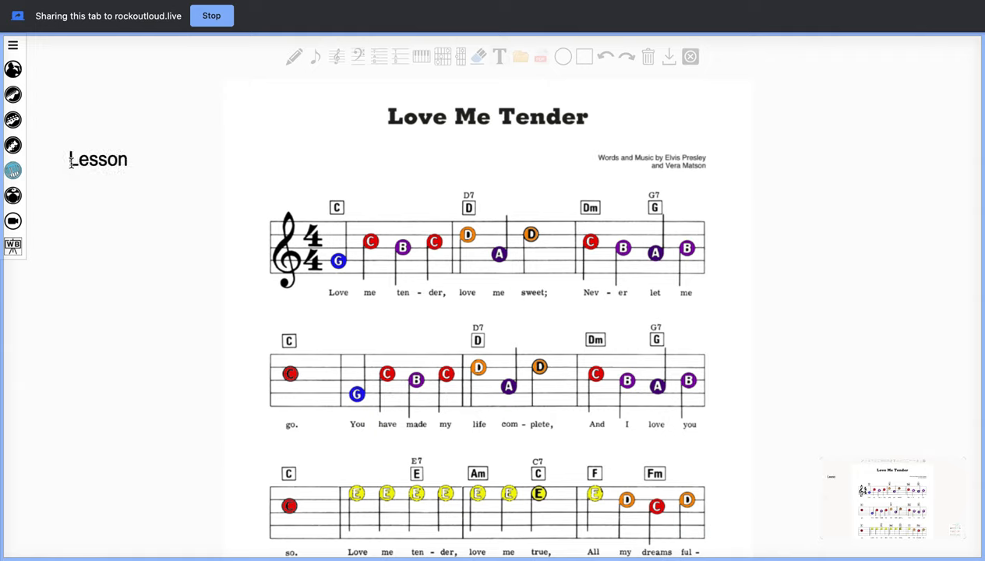
{"action": "type", "text": "Notes"}
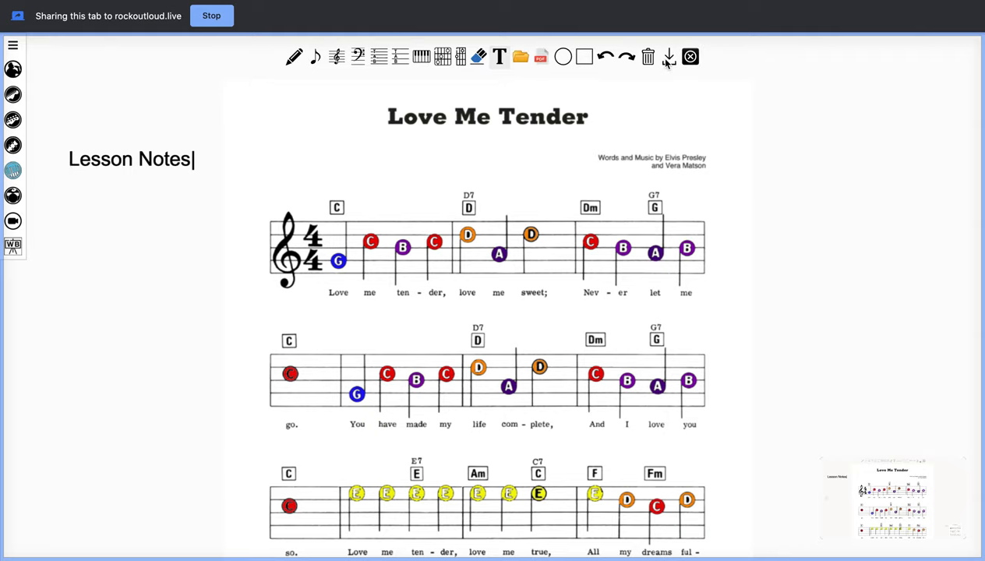
{"action": "mouse_move", "coordinate": [669, 56]}
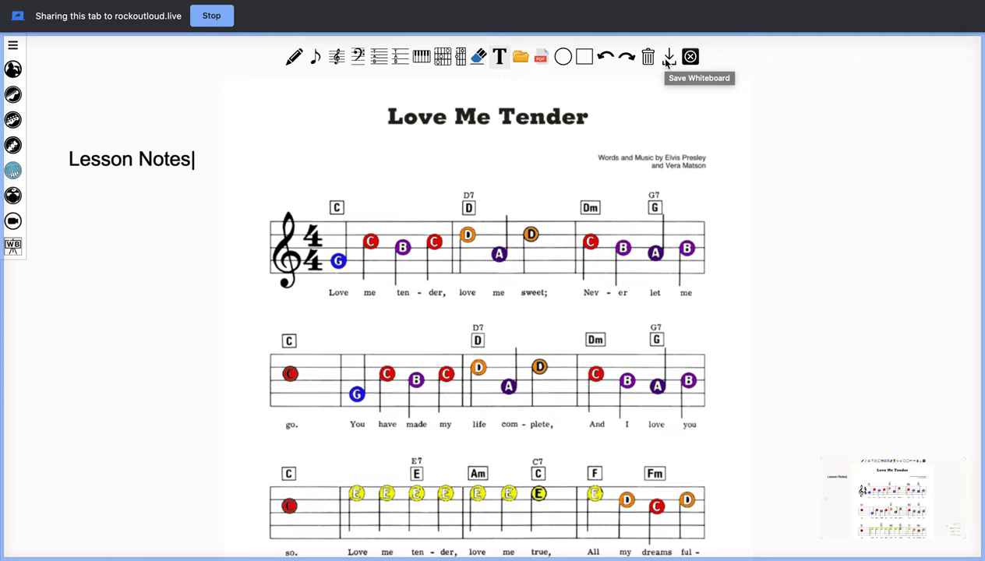
{"action": "mouse_move", "coordinate": [655, 65]}
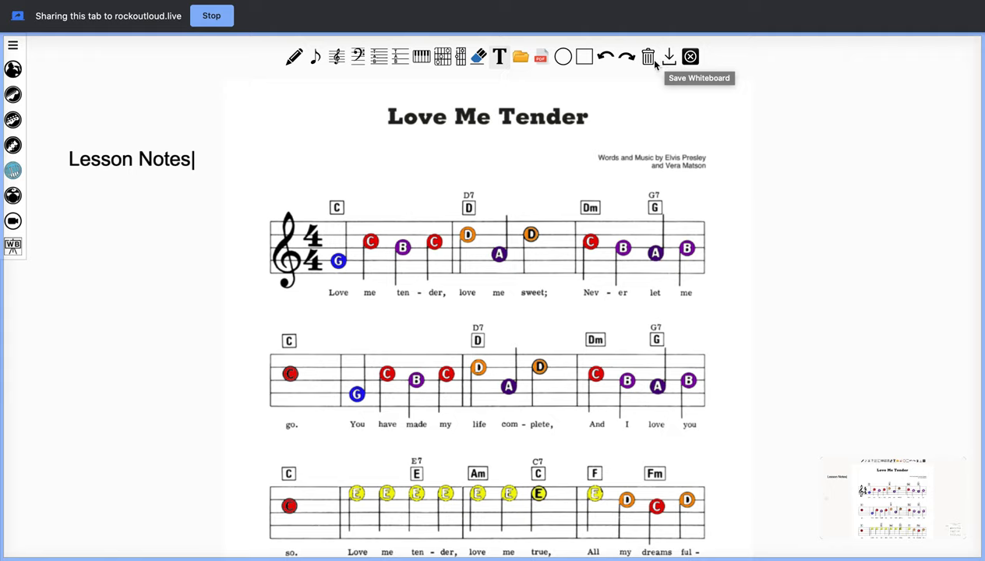
{"action": "mouse_move", "coordinate": [689, 56]}
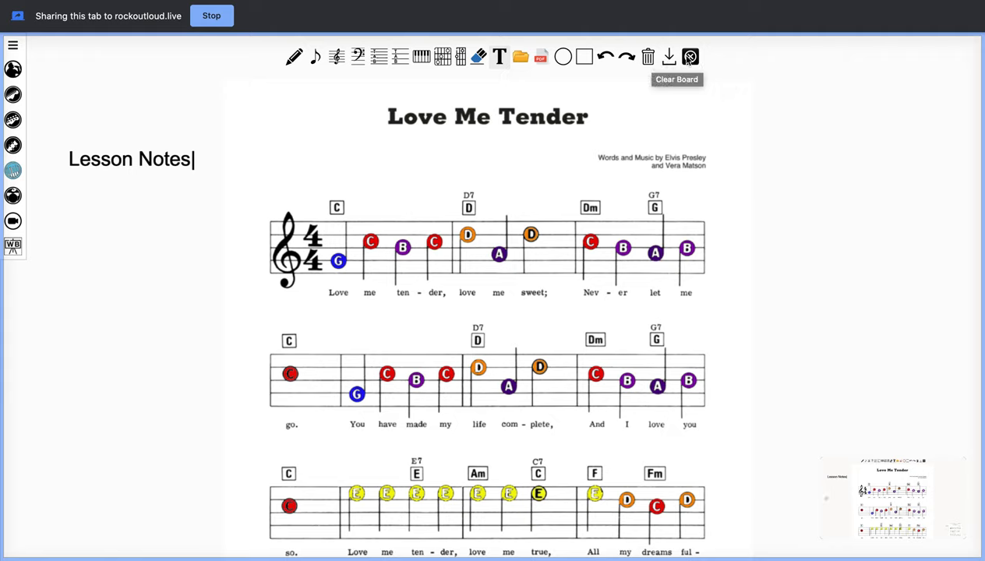
{"action": "mouse_move", "coordinate": [690, 57]}
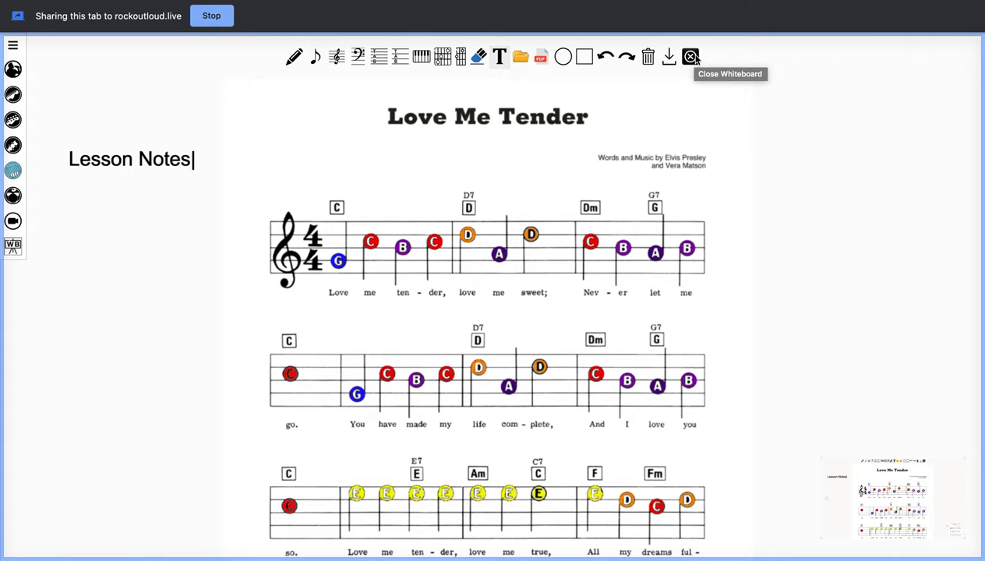
{"action": "mouse_move", "coordinate": [617, 196]}
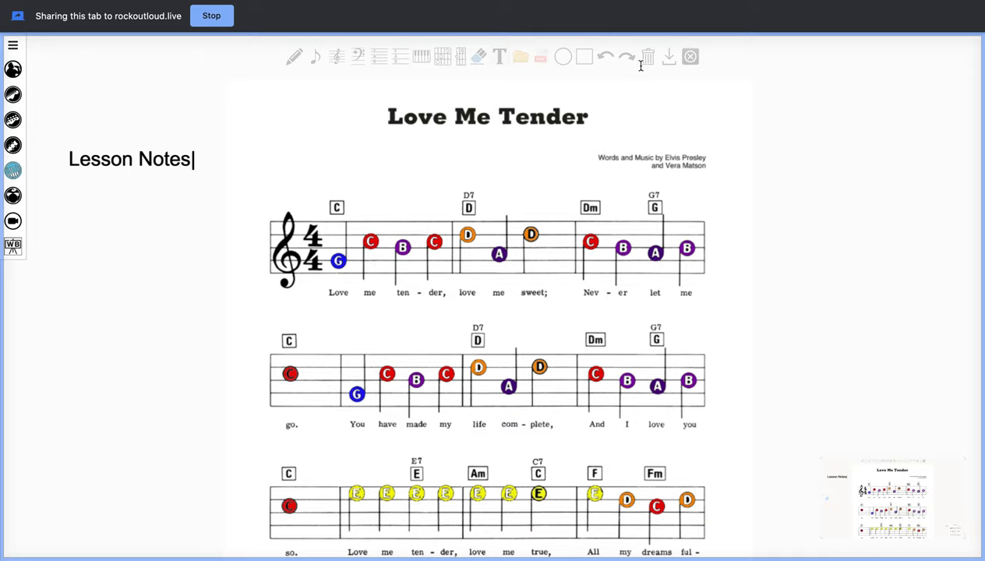
{"action": "mouse_move", "coordinate": [648, 57]}
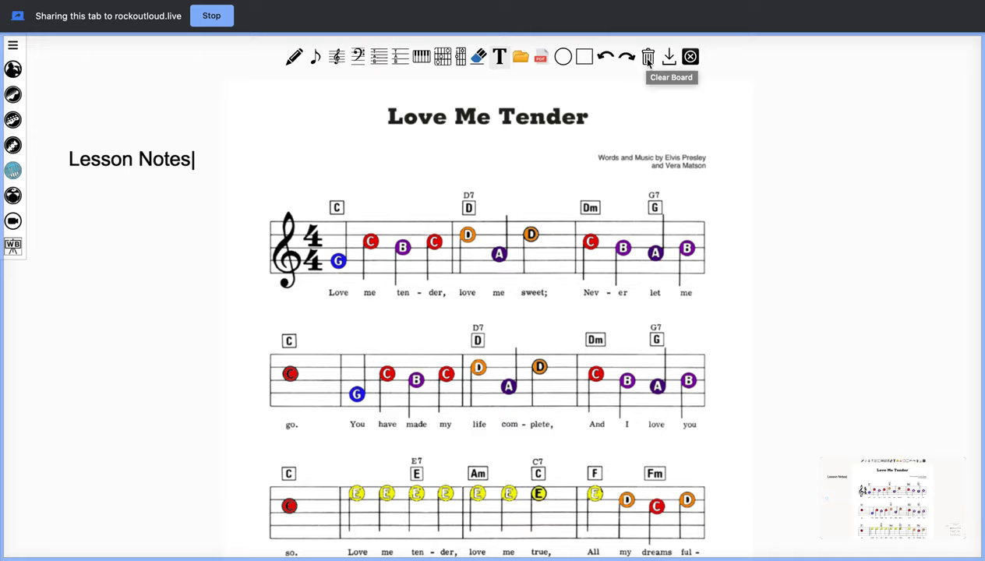
- Clear the board with the trash icon, removing the sheet music and label
{"action": "left_click", "coordinate": [648, 57]}
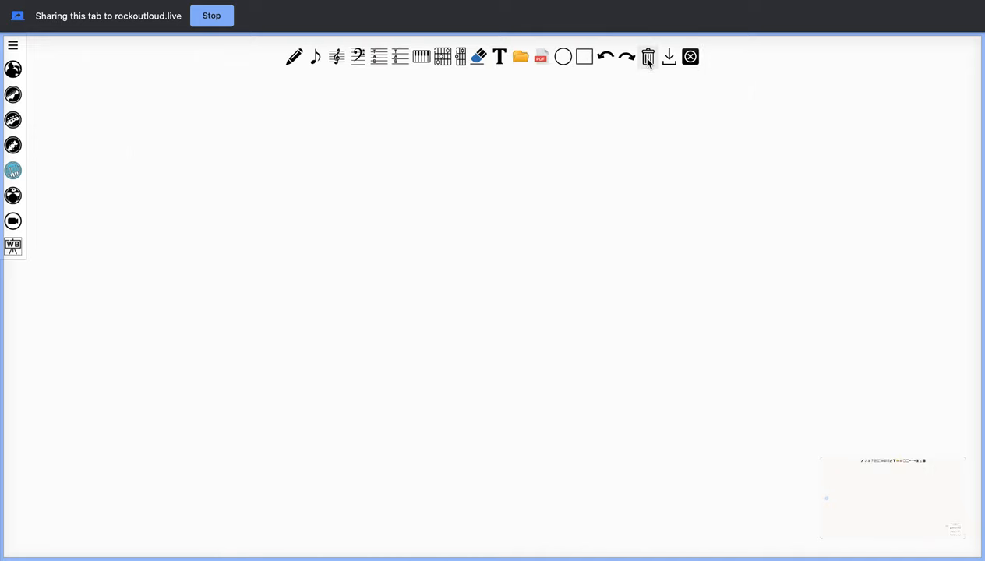